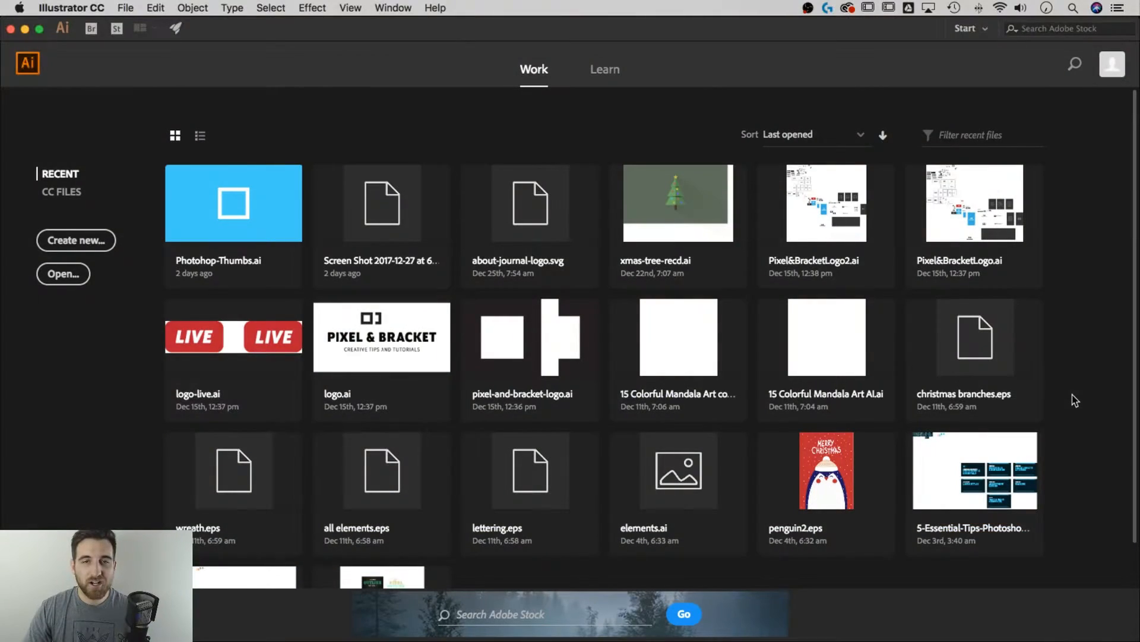
mouse_move(142, 232)
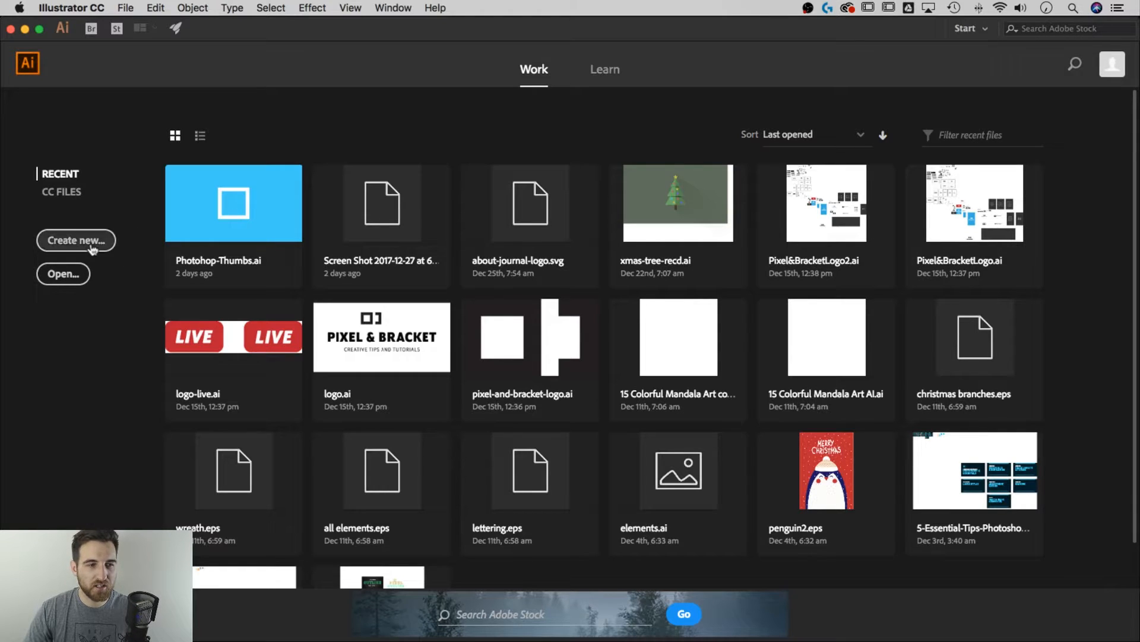
Step: Bring up the File menu from the start screen
left_click(125, 8)
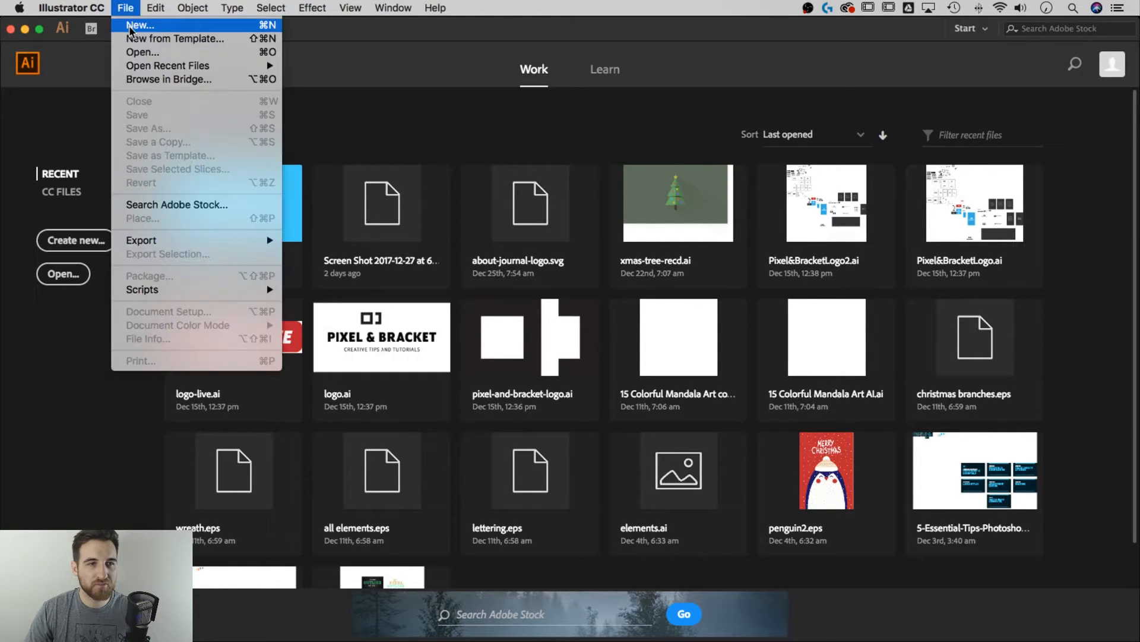
Step: Create a new 1920 × 1080 px document with one artboard
left_click(139, 25)
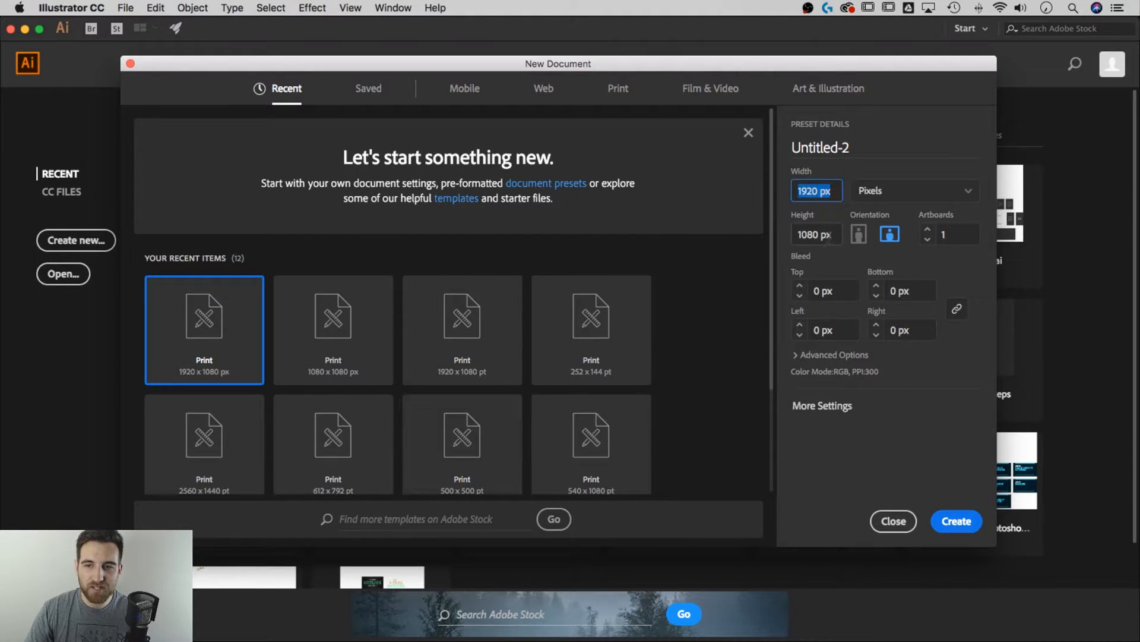
left_click(816, 234)
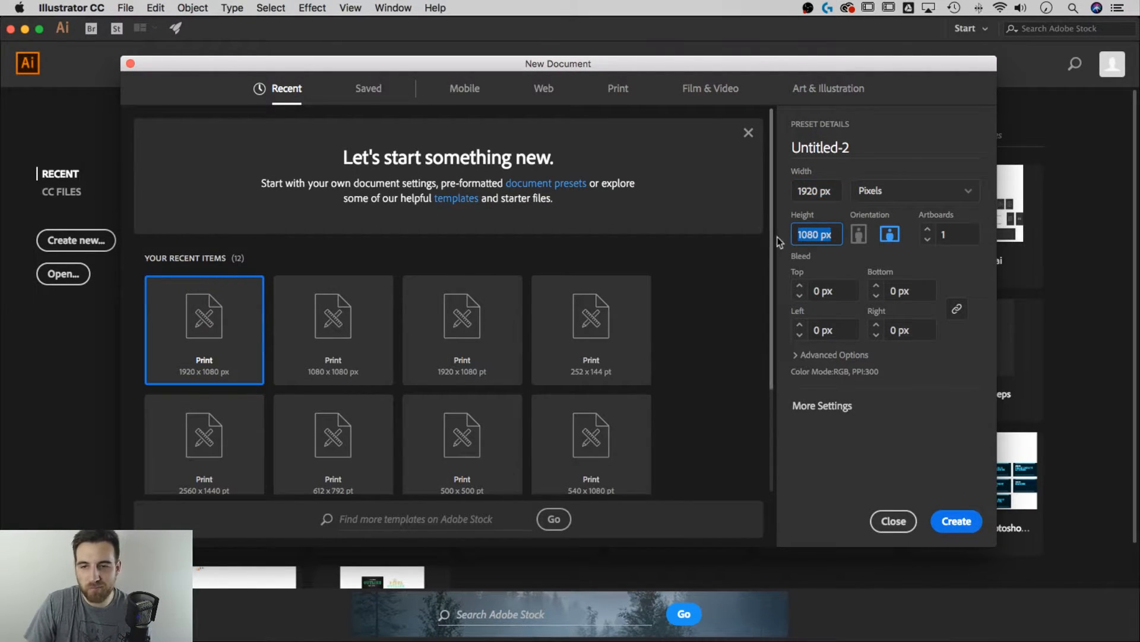
mouse_move(984, 186)
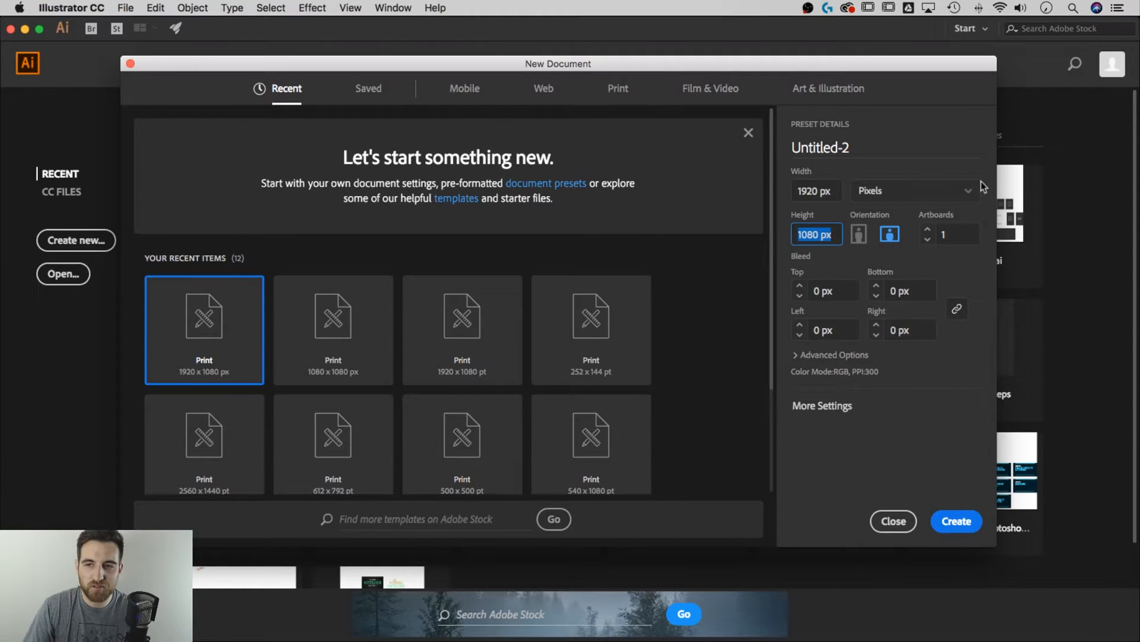
left_click(955, 520)
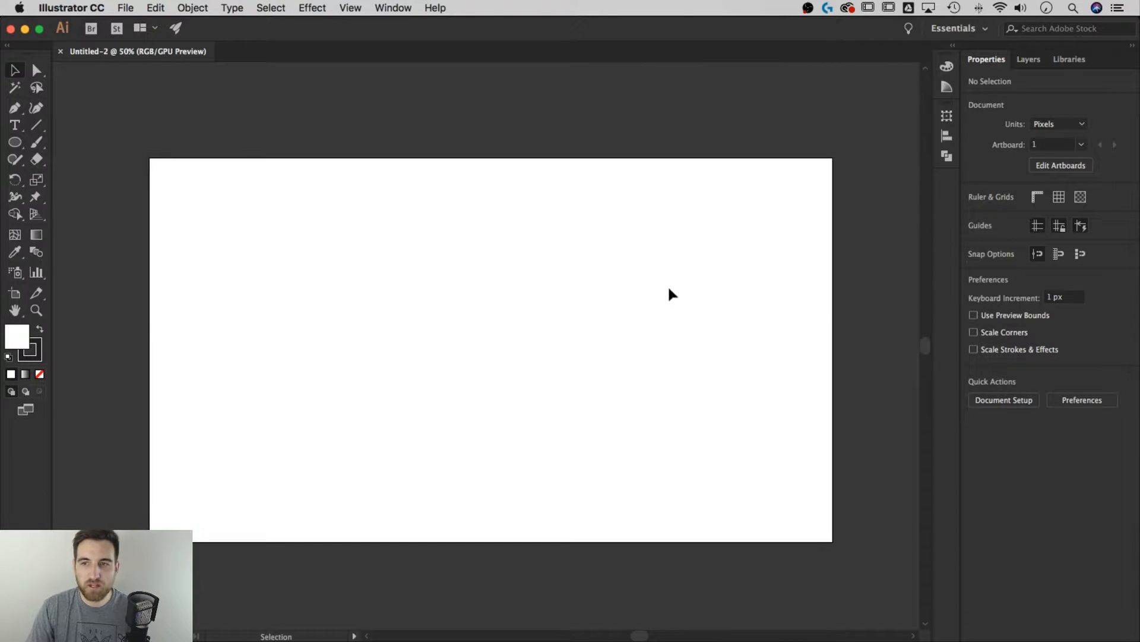
mouse_move(497, 271)
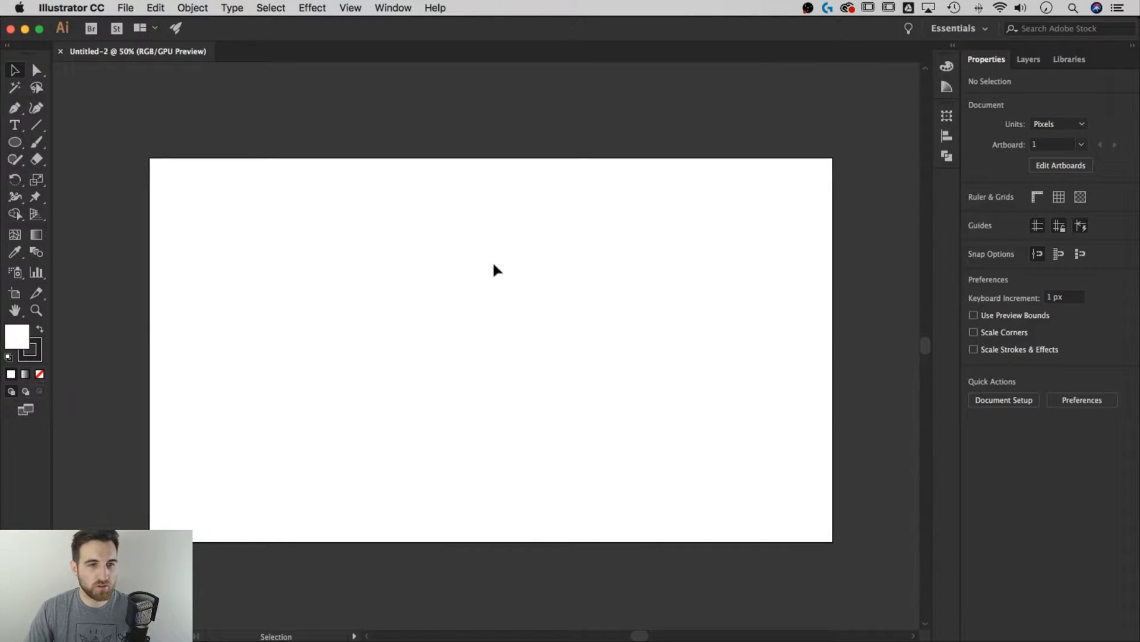
Step: Switch to the Ellipse Tool from the shape tool flyout
left_click(15, 141)
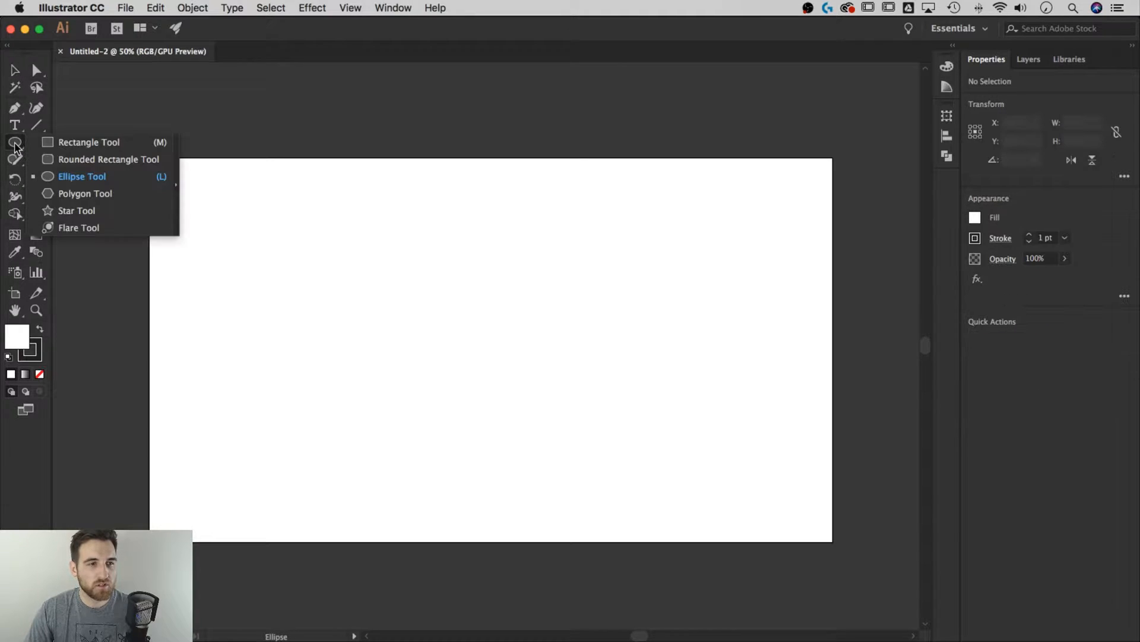
mouse_move(80, 142)
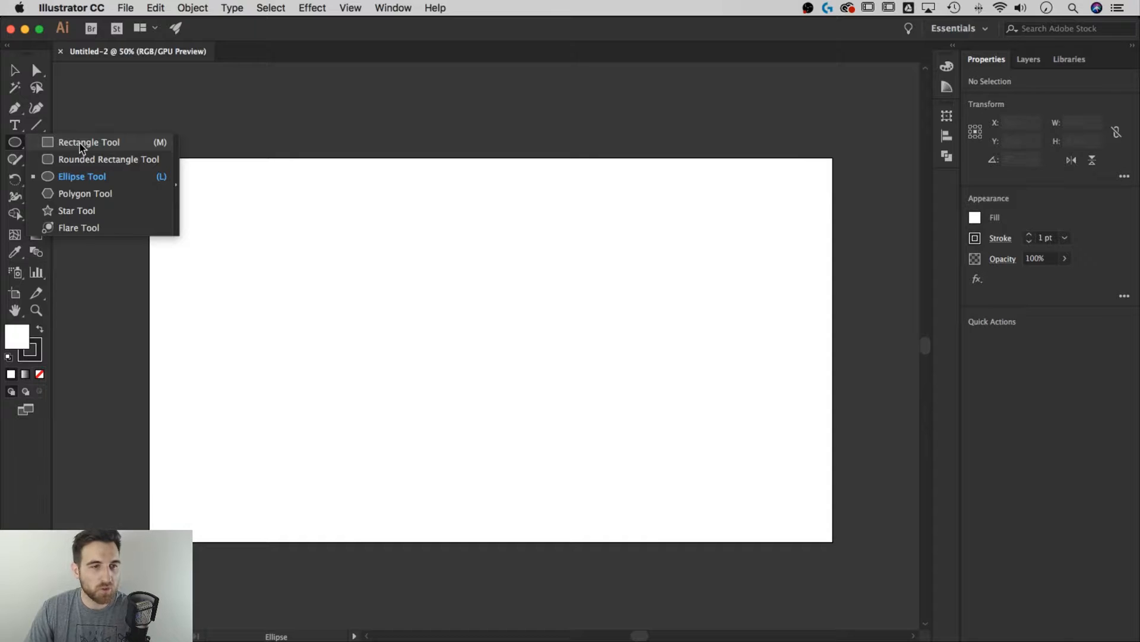
mouse_move(93, 179)
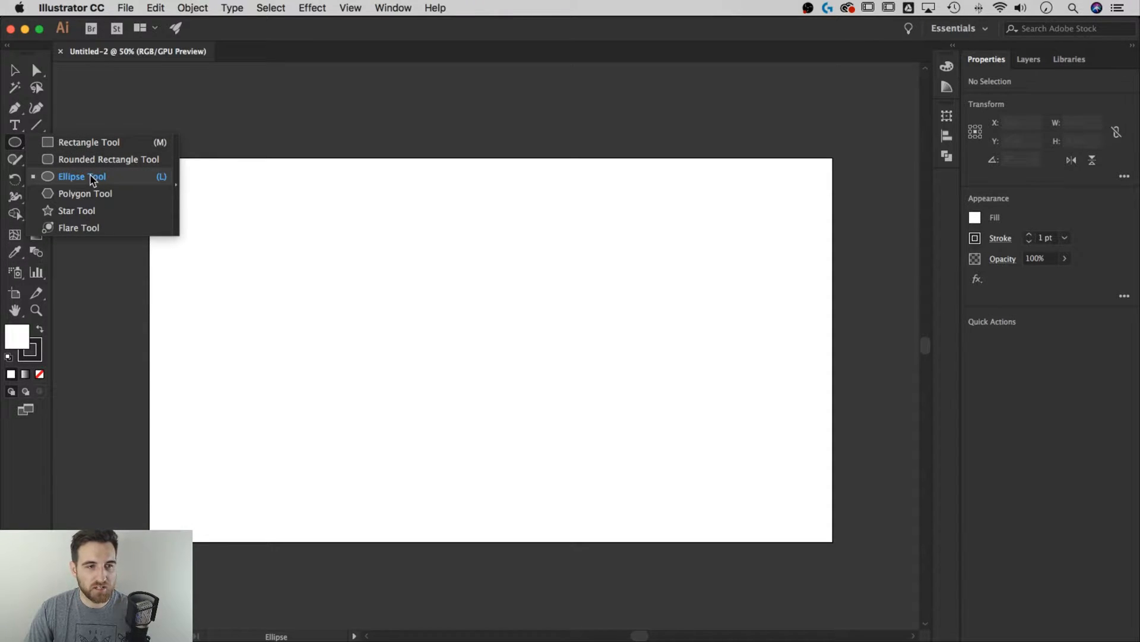
left_click(81, 176)
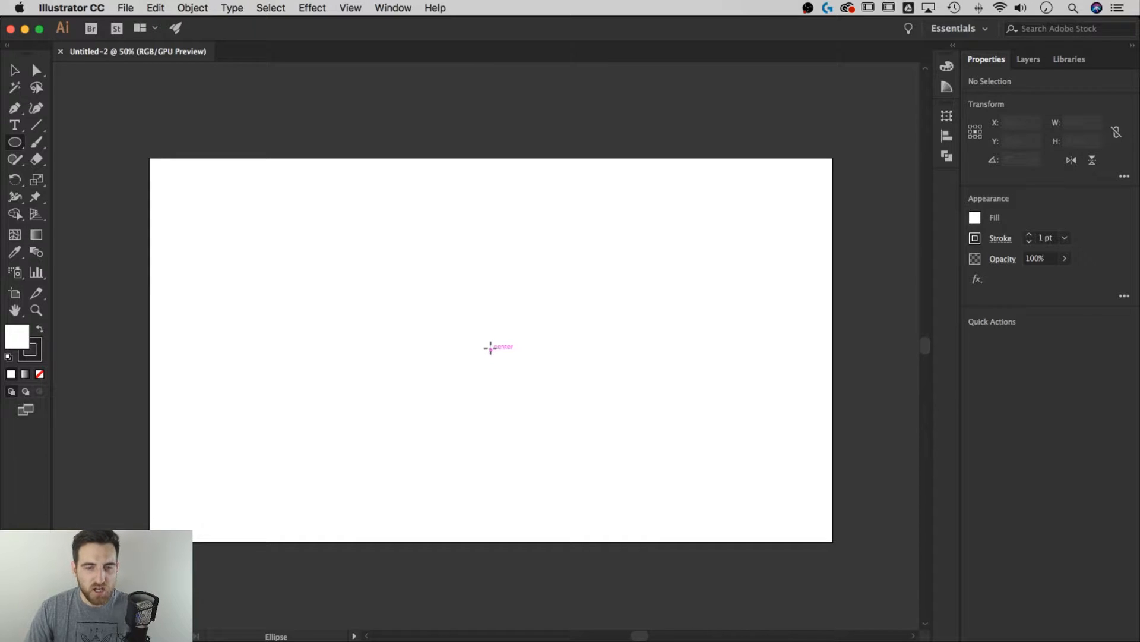
mouse_move(433, 108)
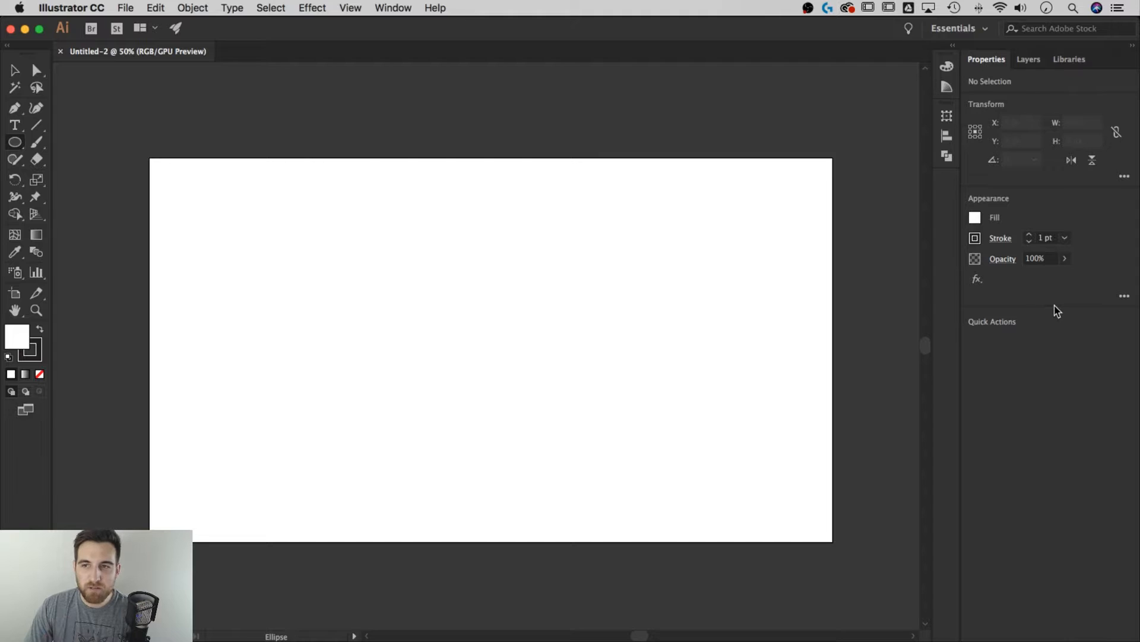
left_click(393, 8)
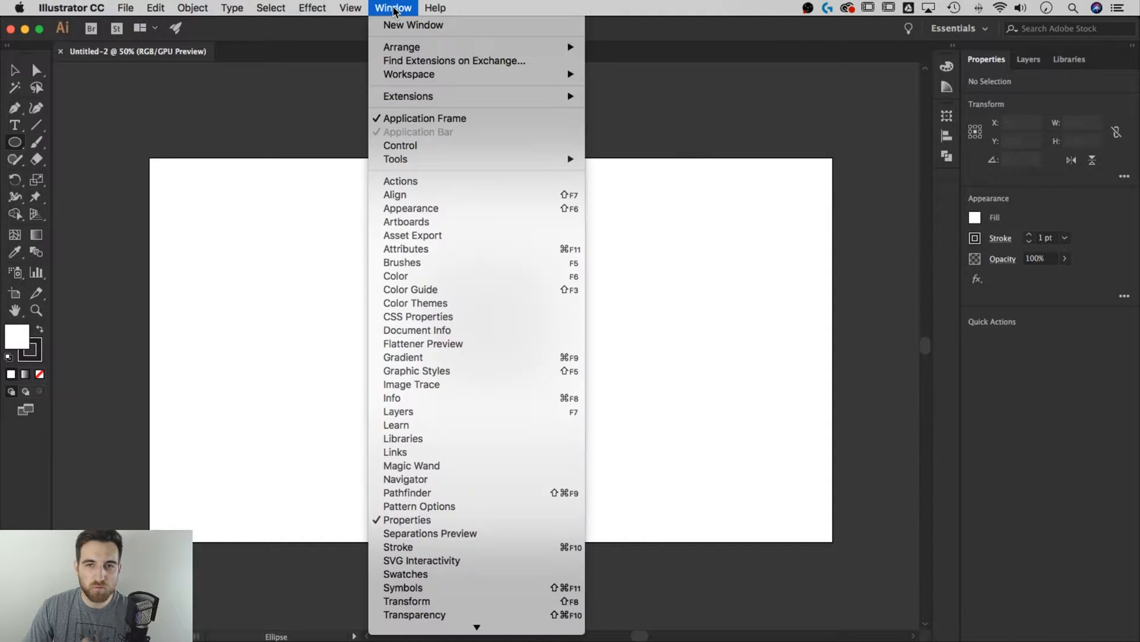
mouse_move(811, 135)
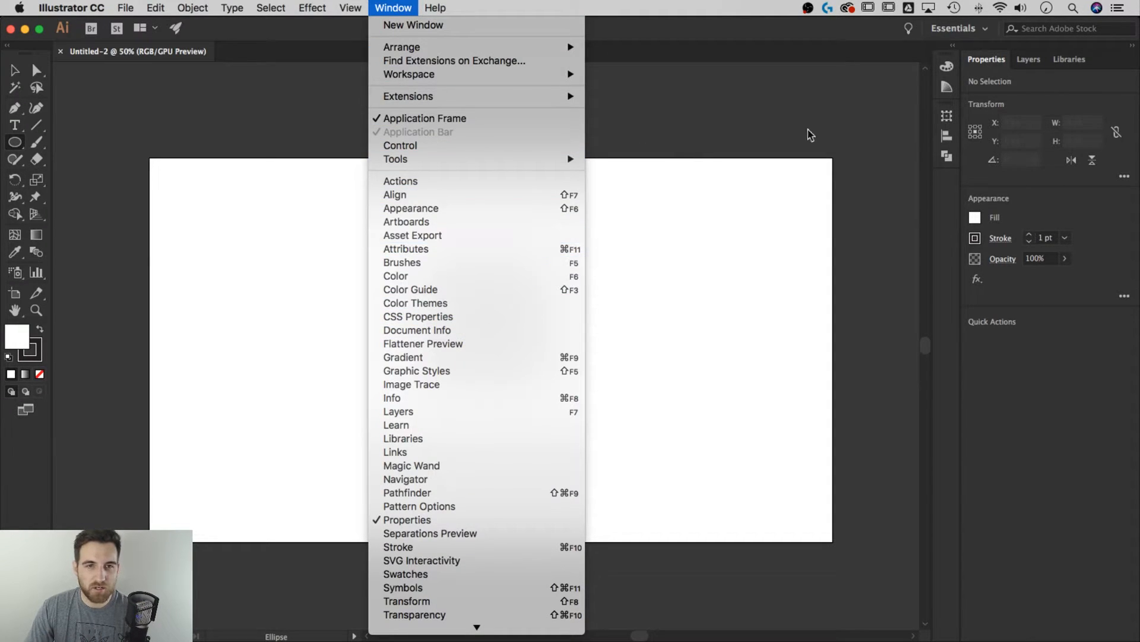
mouse_move(634, 269)
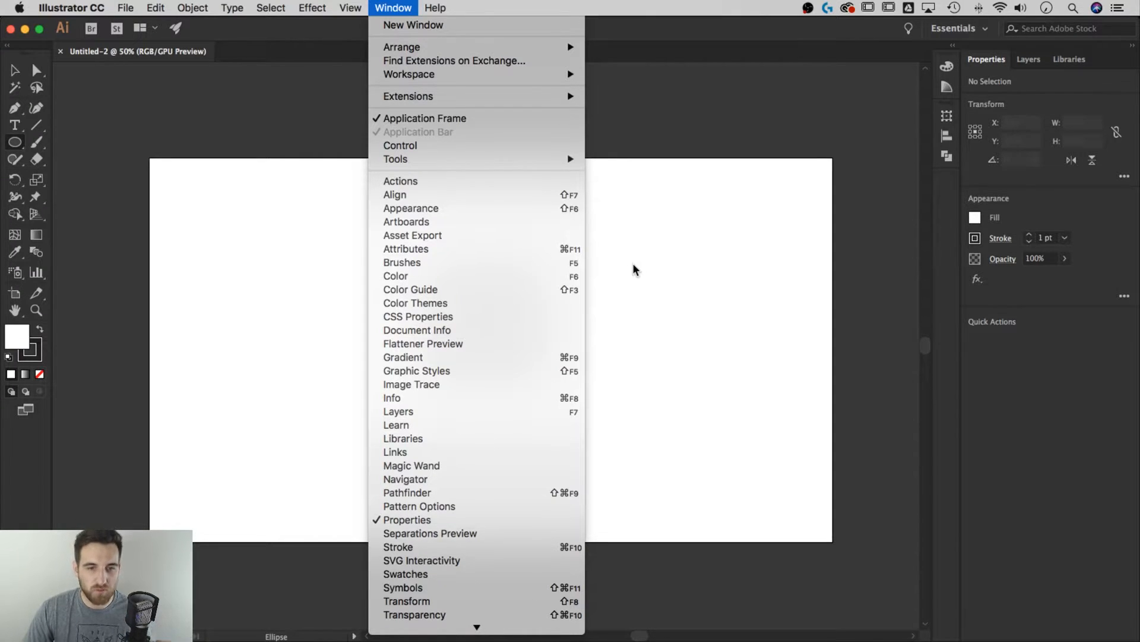
left_click(351, 8)
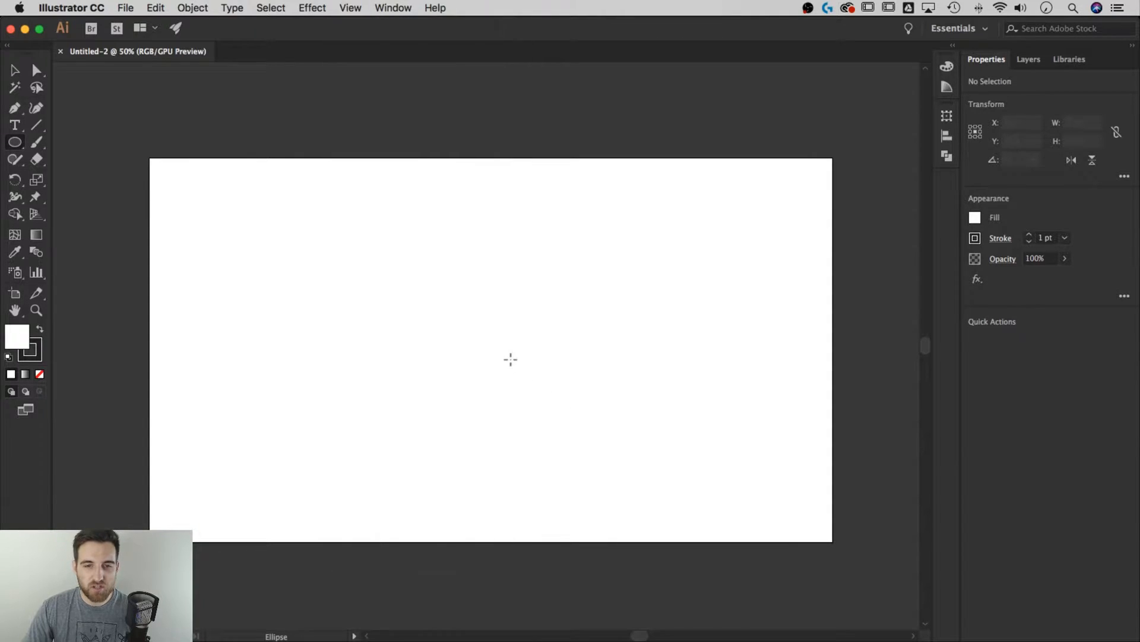
mouse_move(491, 349)
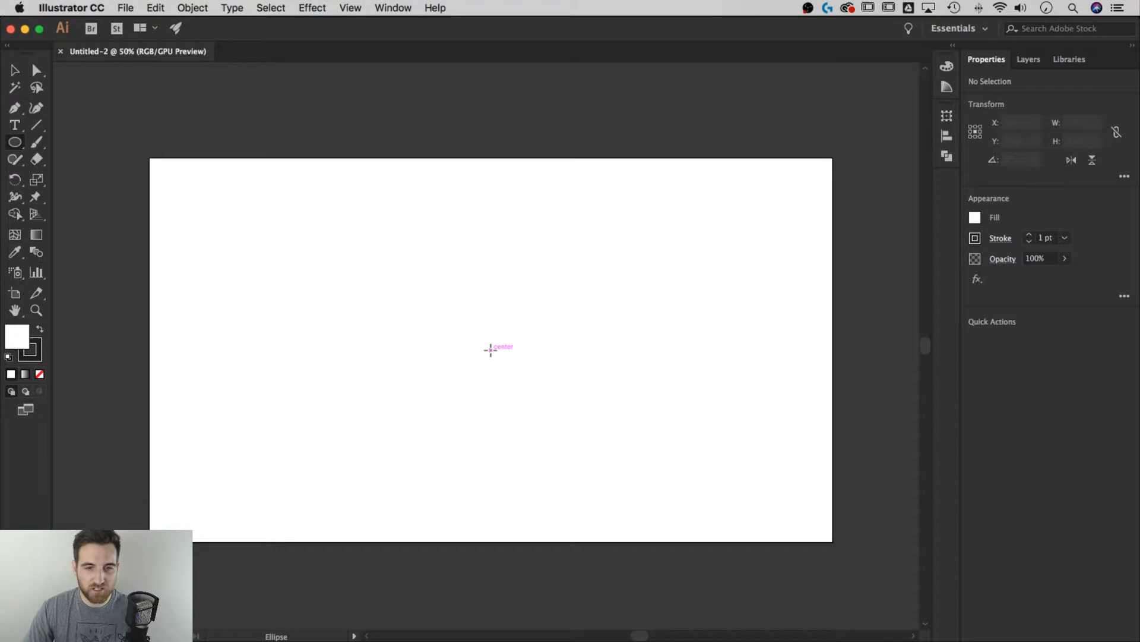
mouse_move(491, 350)
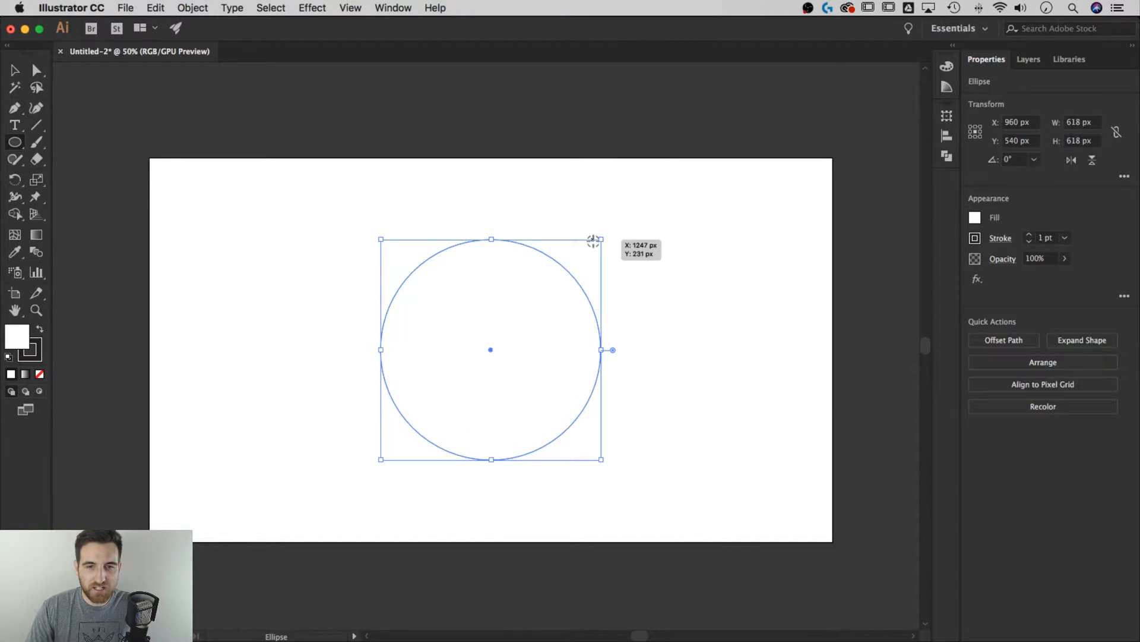
mouse_move(537, 283)
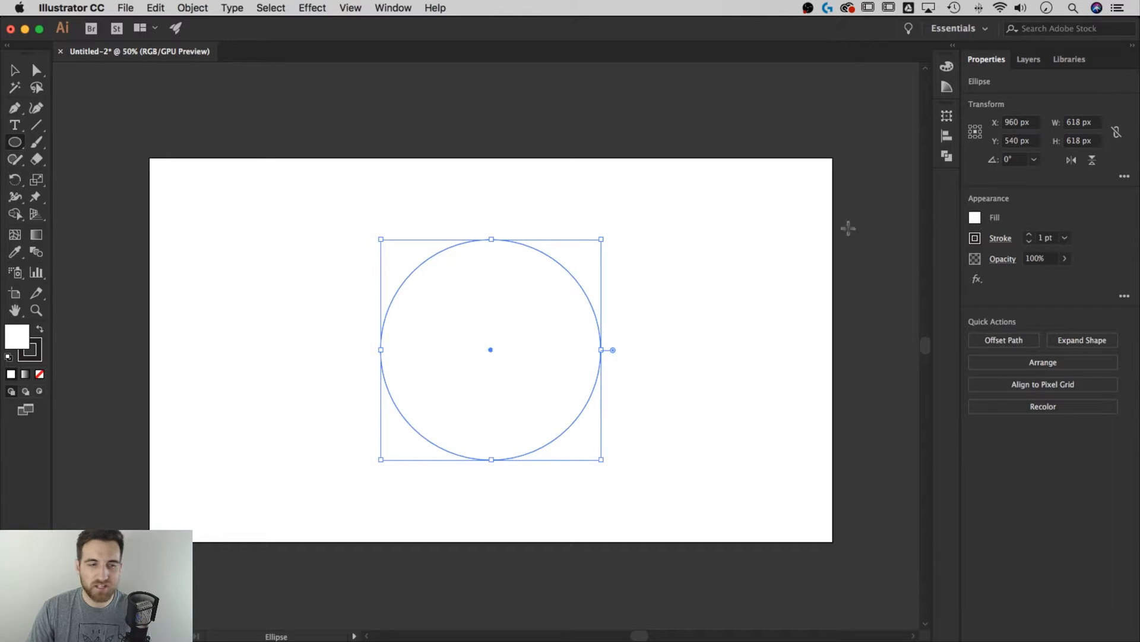
mouse_move(1014, 221)
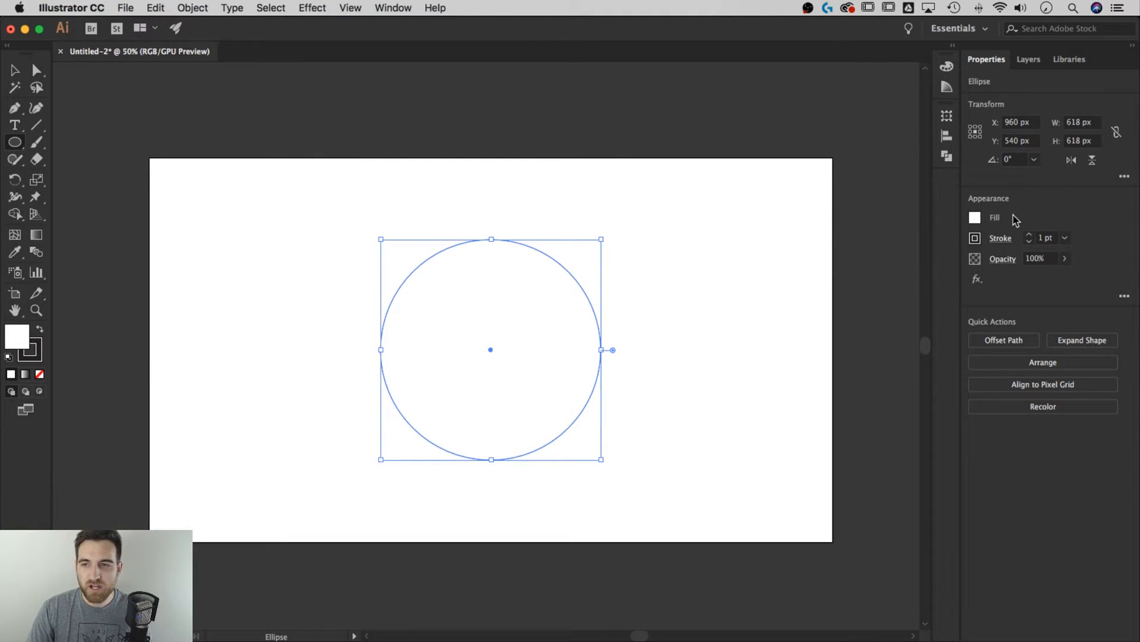
Step: Give the circle no fill and a red 50 pt stroke
left_click(974, 216)
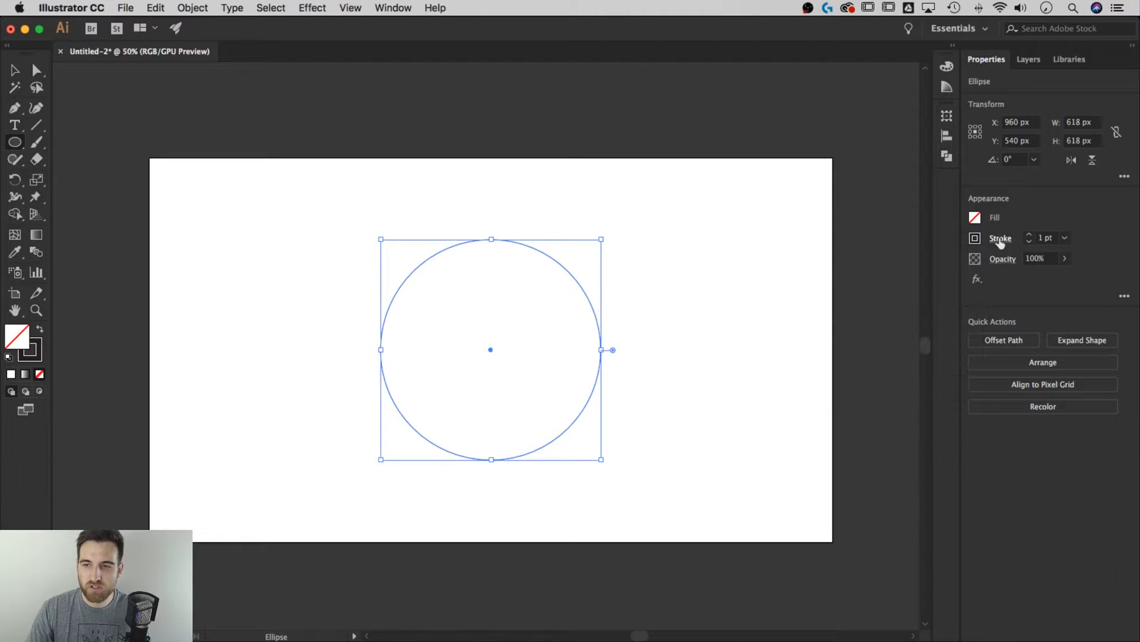
left_click(974, 238)
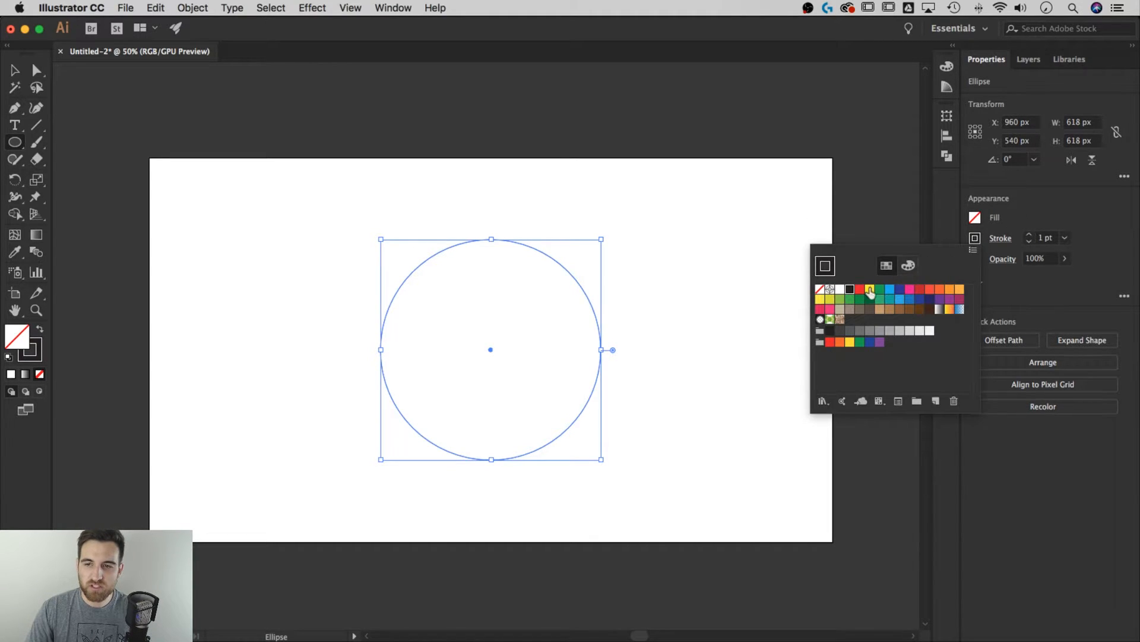
left_click(860, 289)
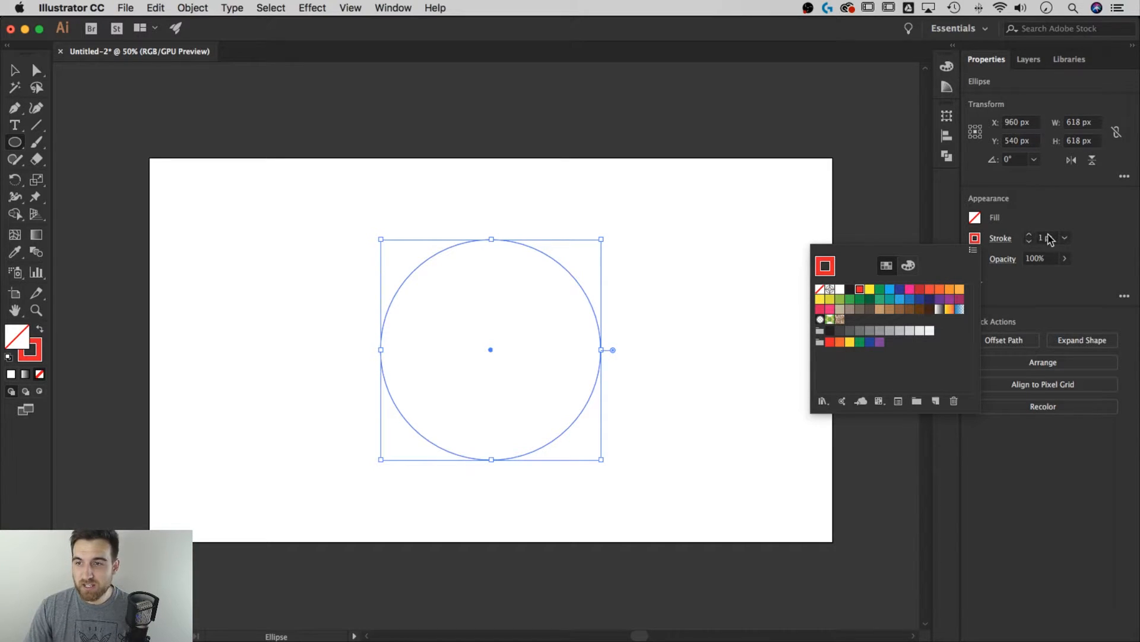
left_click(1045, 237)
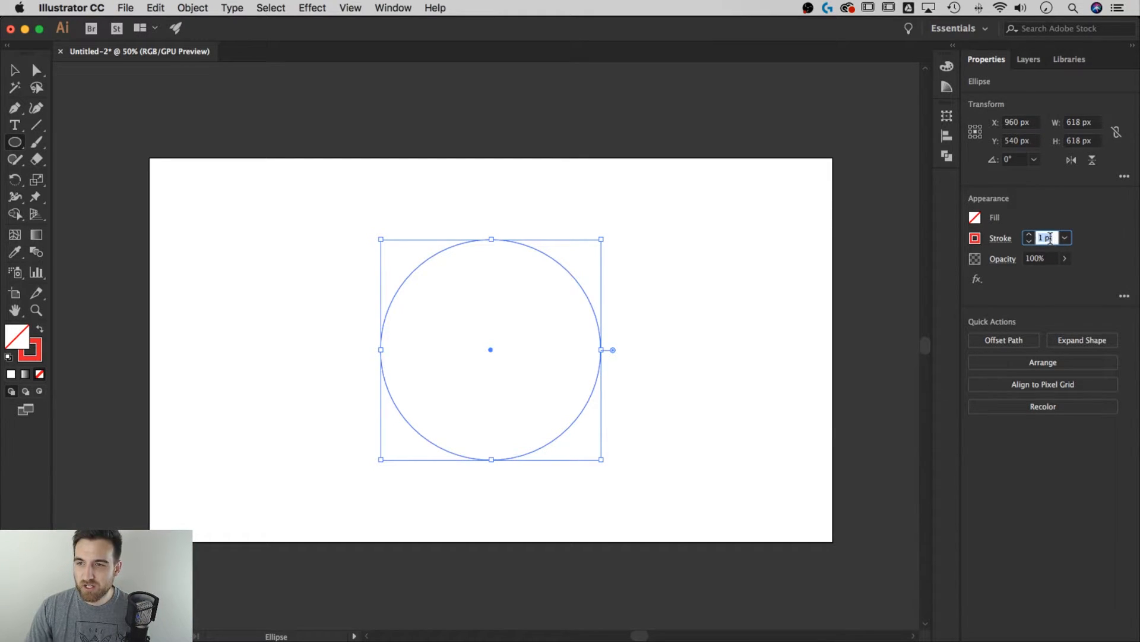
type("50")
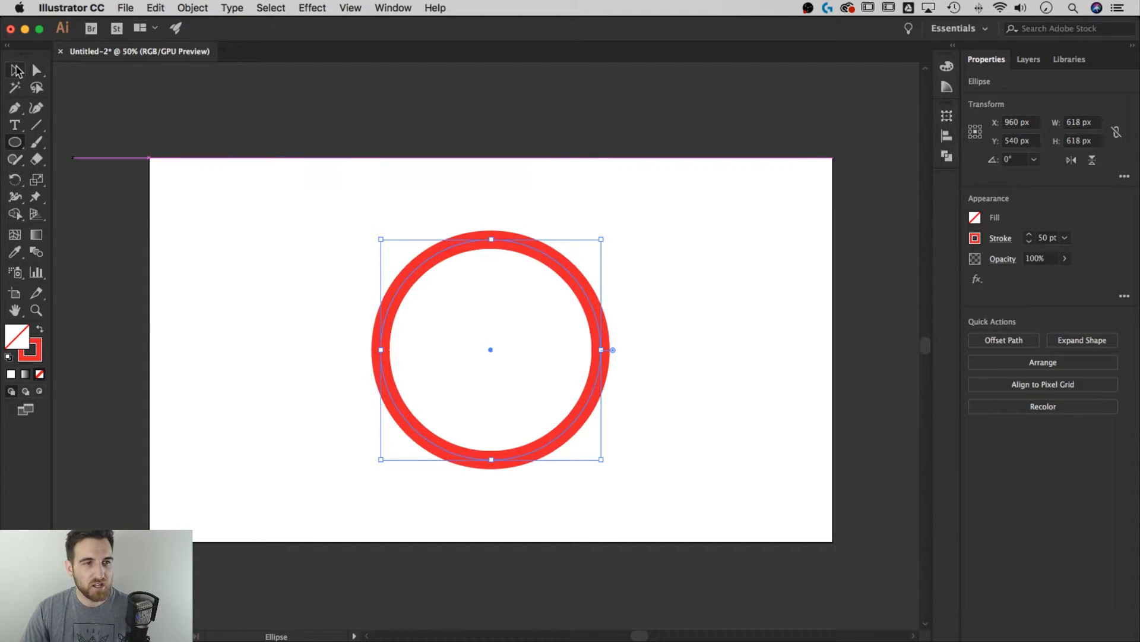
Step: Return to the Selection Tool and deselect the ring
left_click(638, 211)
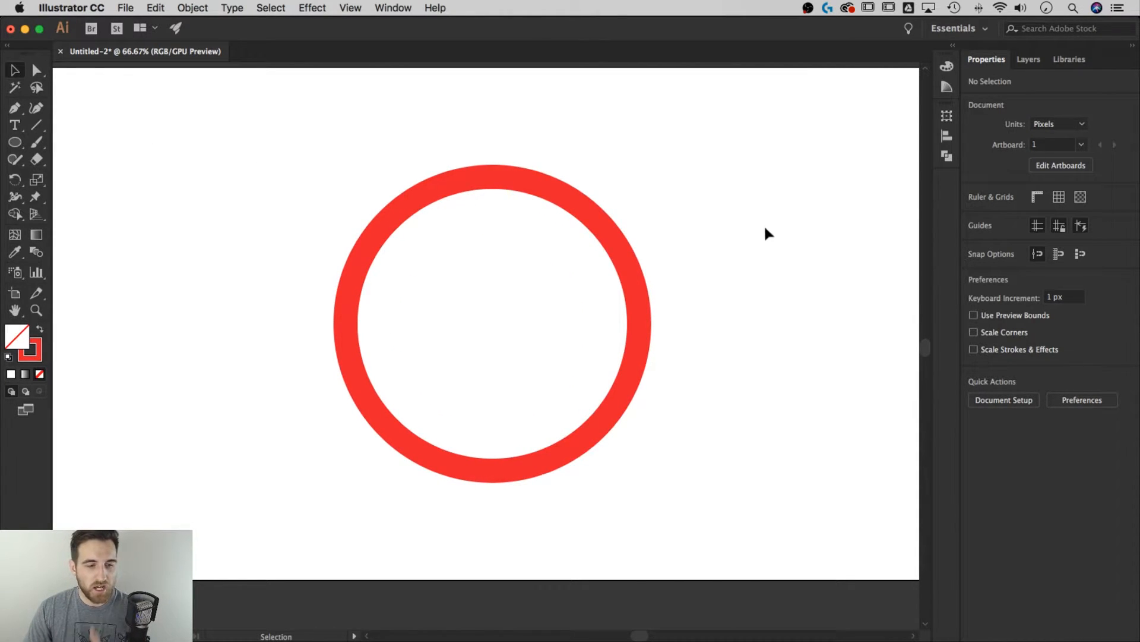
mouse_move(37, 124)
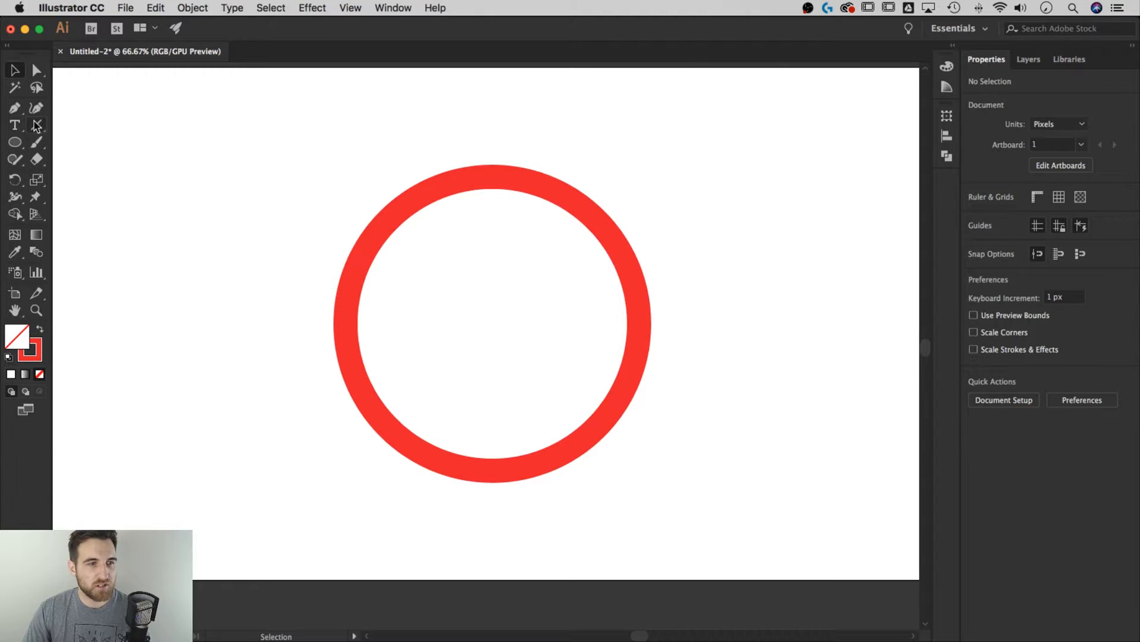
Step: Switch to the Line Segment Tool for a vertical red line
left_click(37, 125)
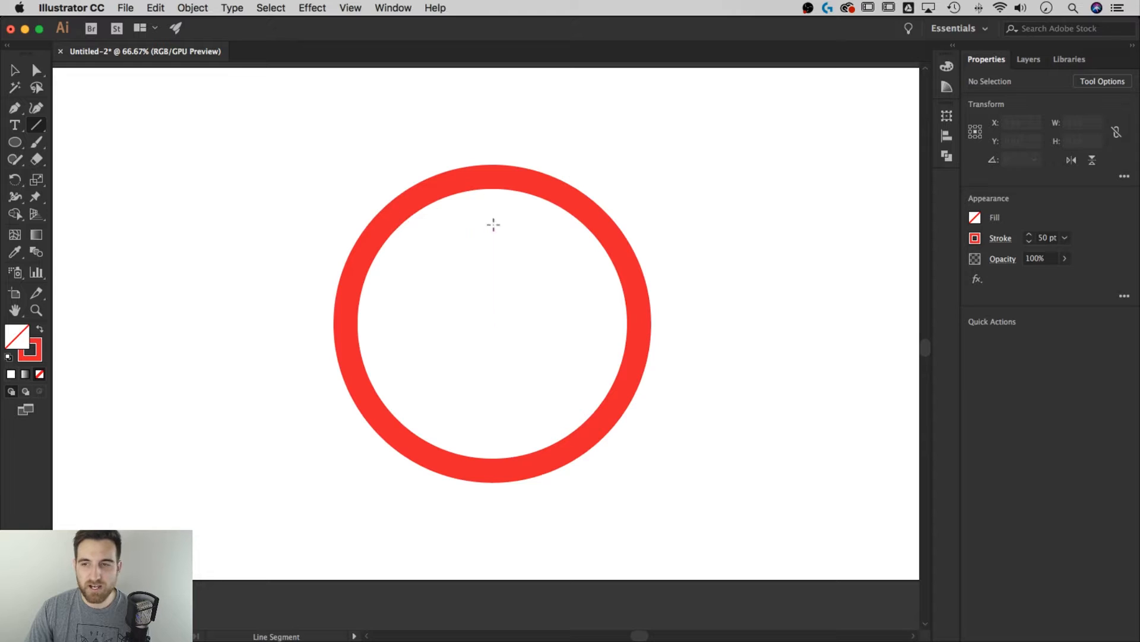
mouse_move(1000, 242)
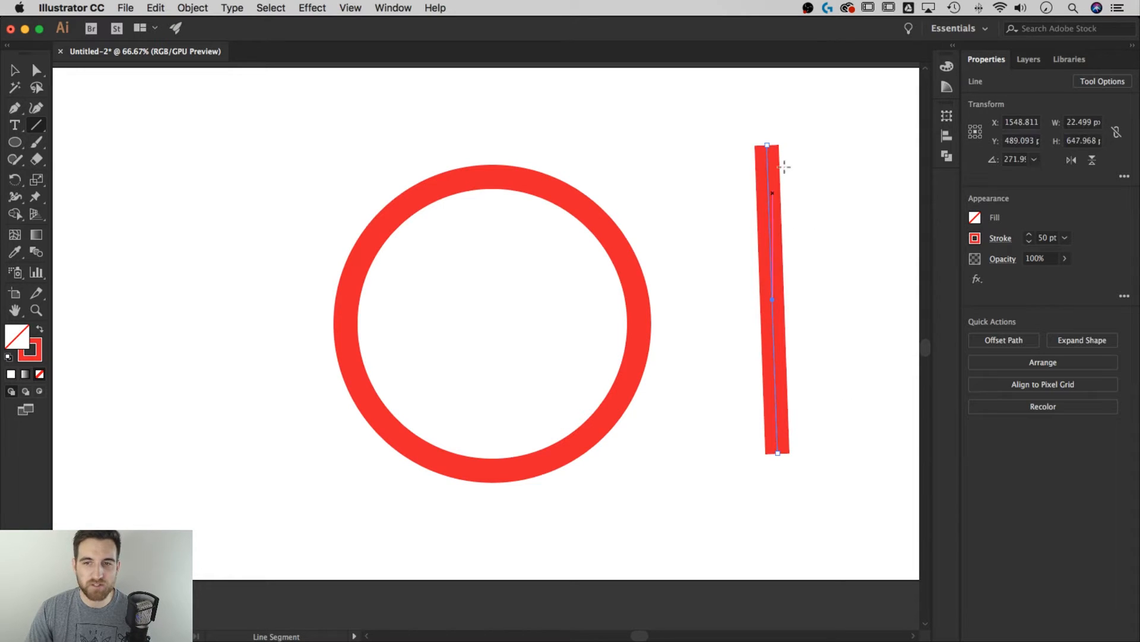
mouse_move(867, 206)
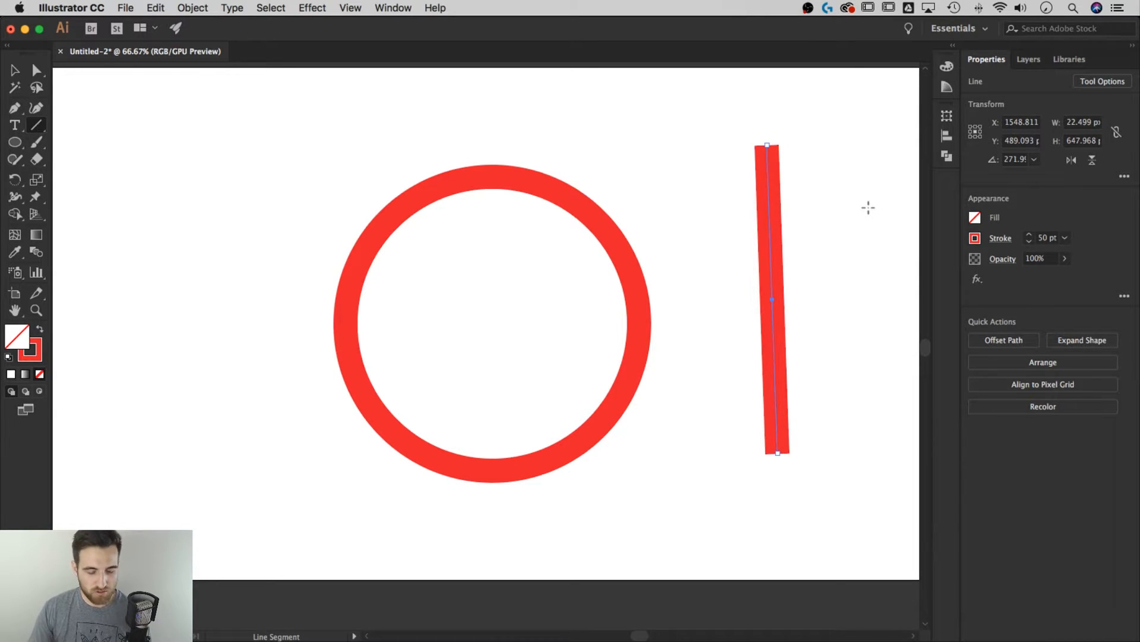
Step: Delete the standalone vertical red bar, leaving only the ring
key("Delete")
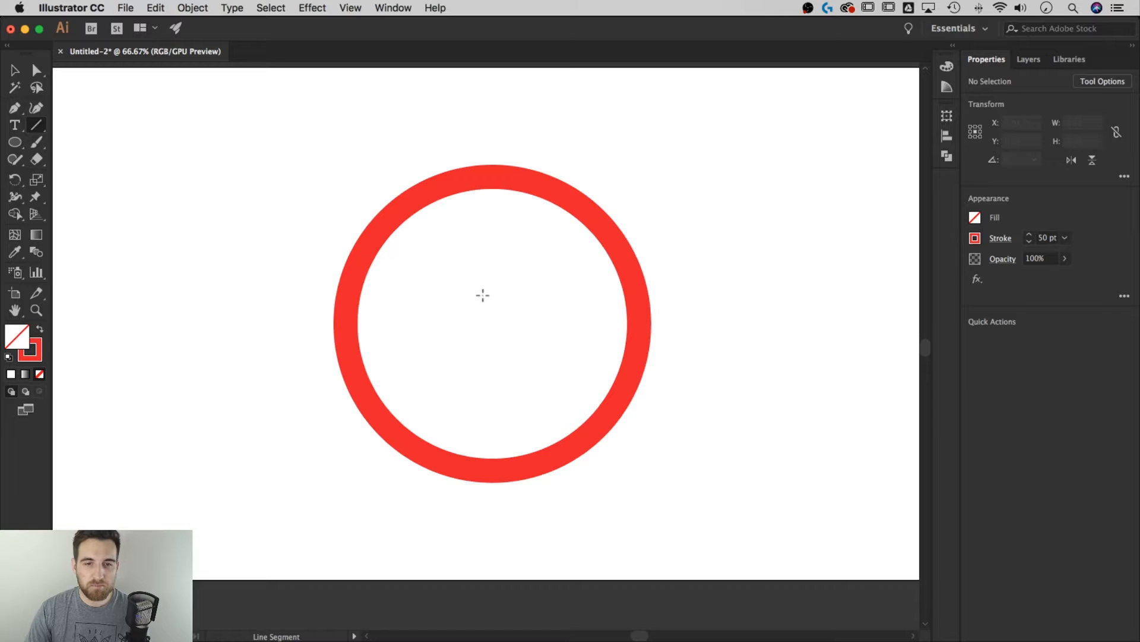
mouse_move(493, 323)
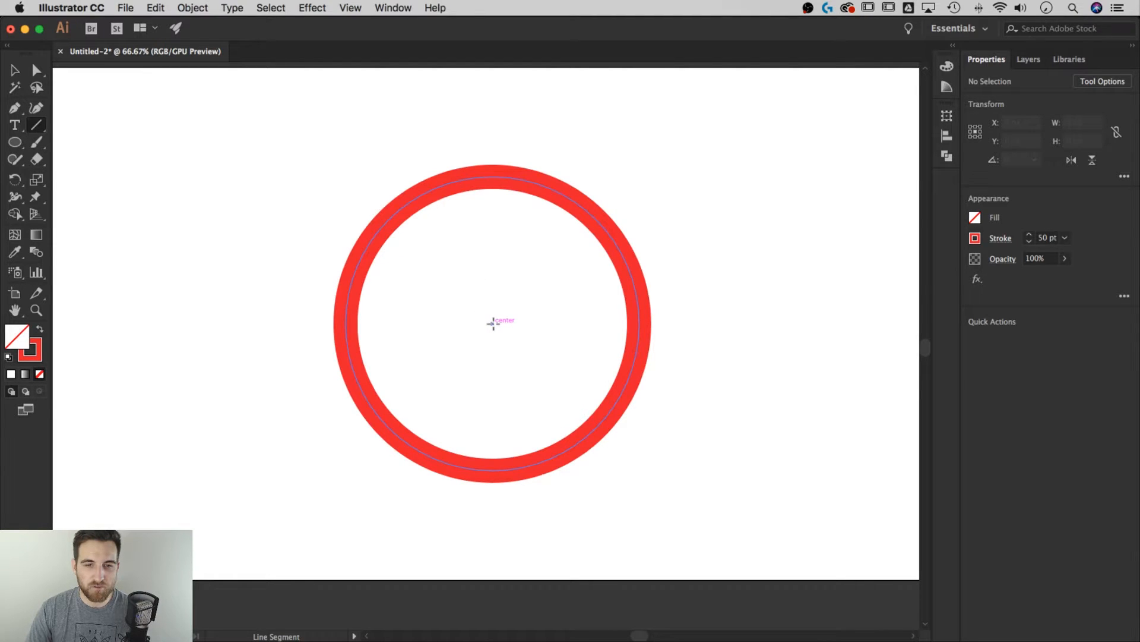
mouse_move(493, 323)
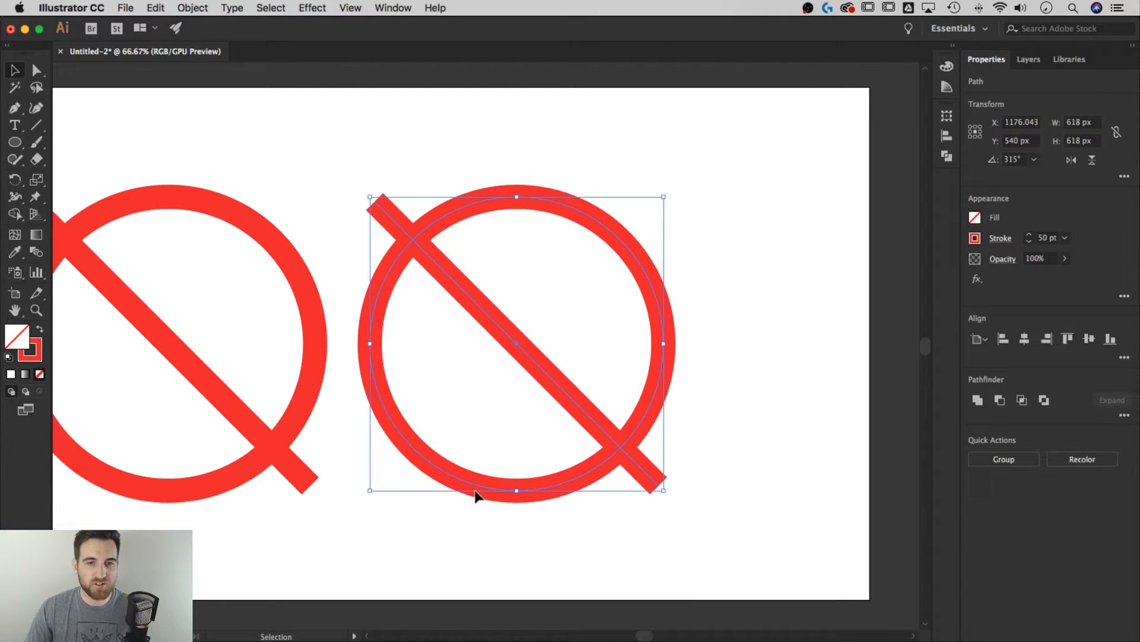
mouse_move(469, 248)
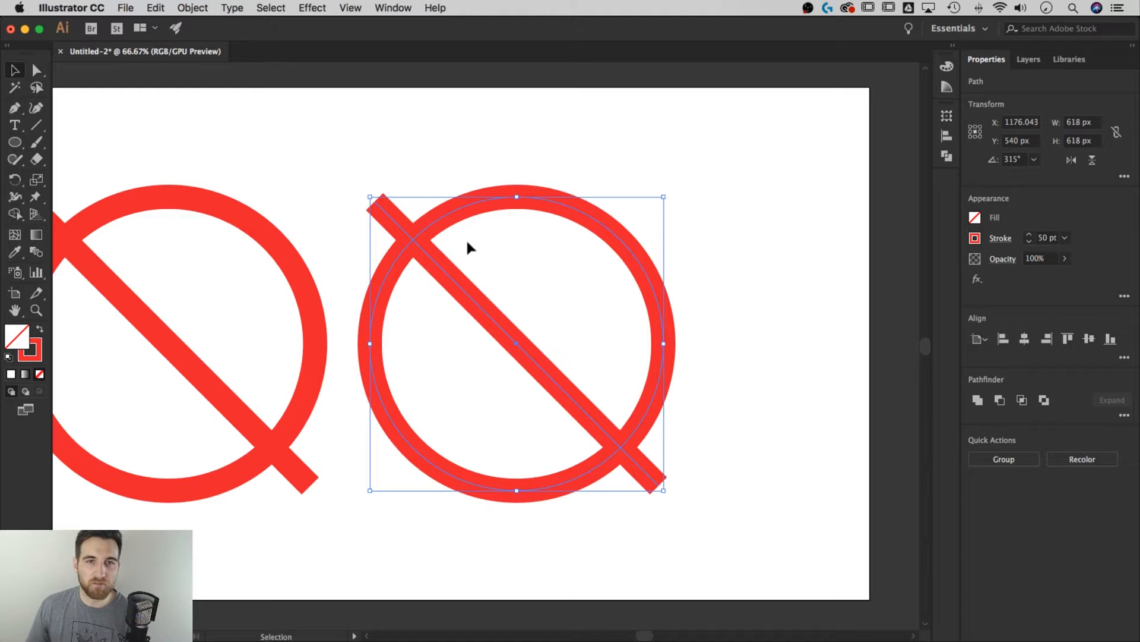
mouse_move(488, 246)
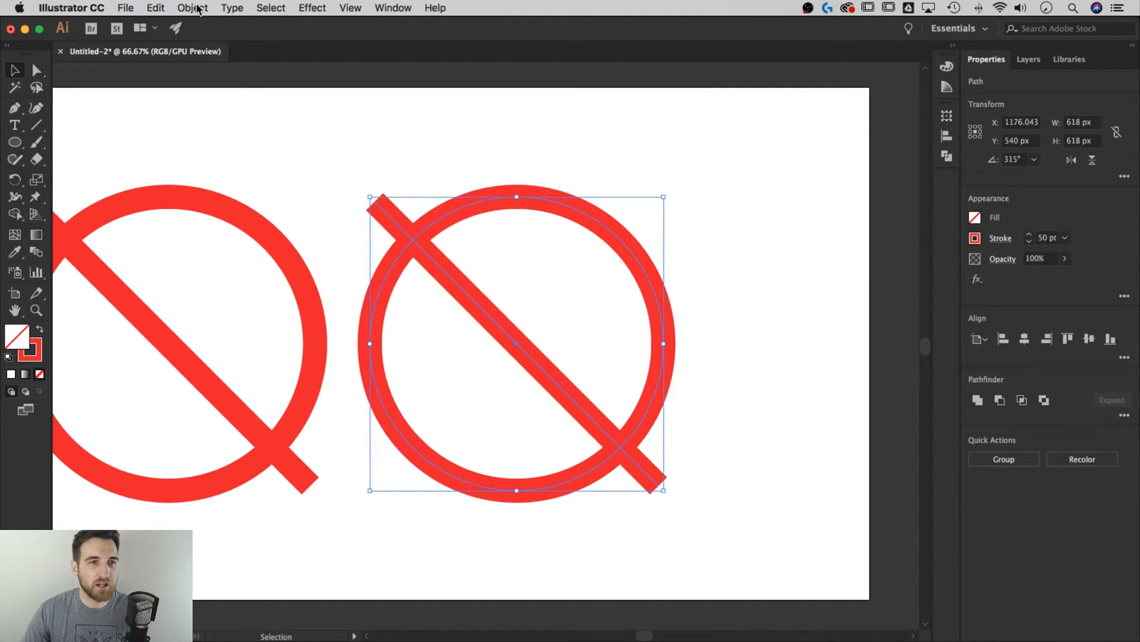
Step: Bring up the Object menu for the selected second symbol
left_click(193, 8)
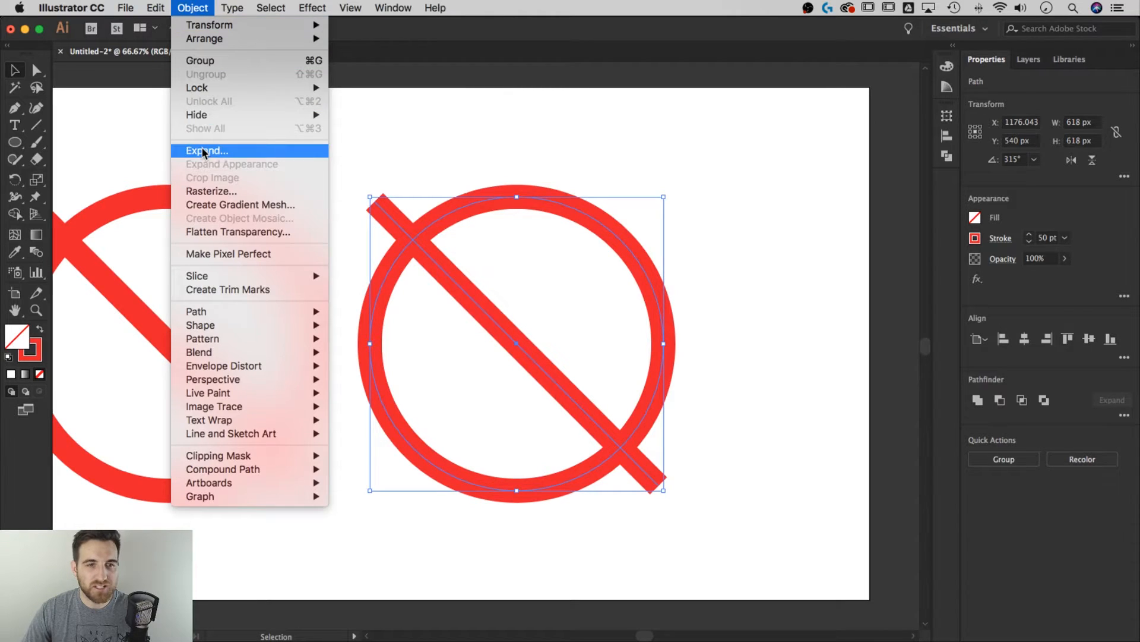
Step: Expand the right symbol's fill and stroke into filled shapes, ready for Shape Builder
left_click(206, 151)
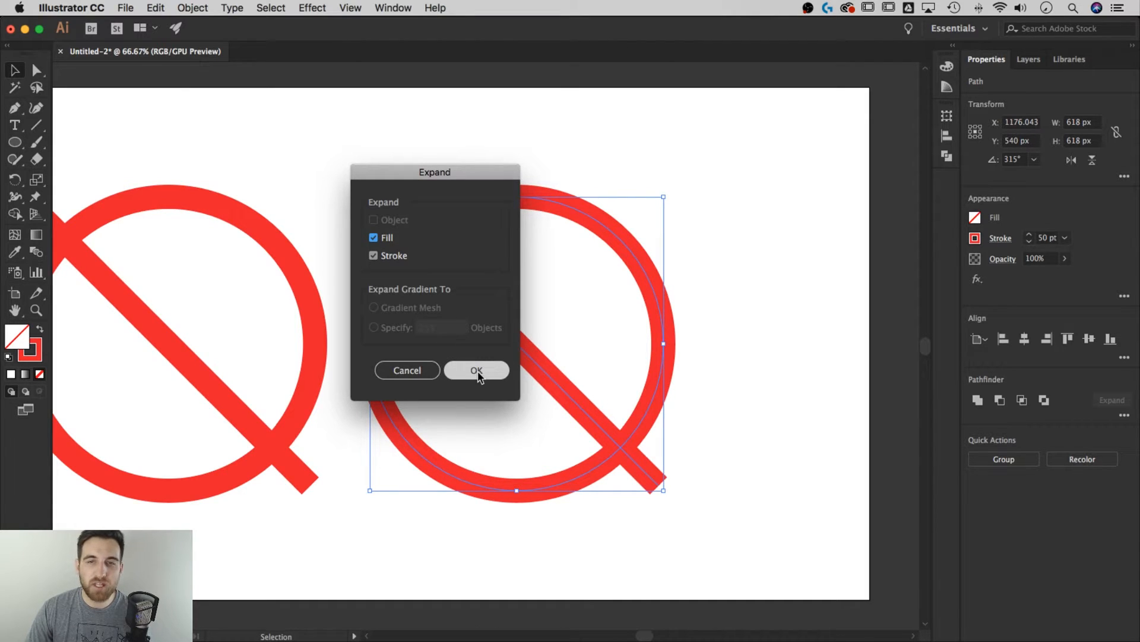
left_click(476, 371)
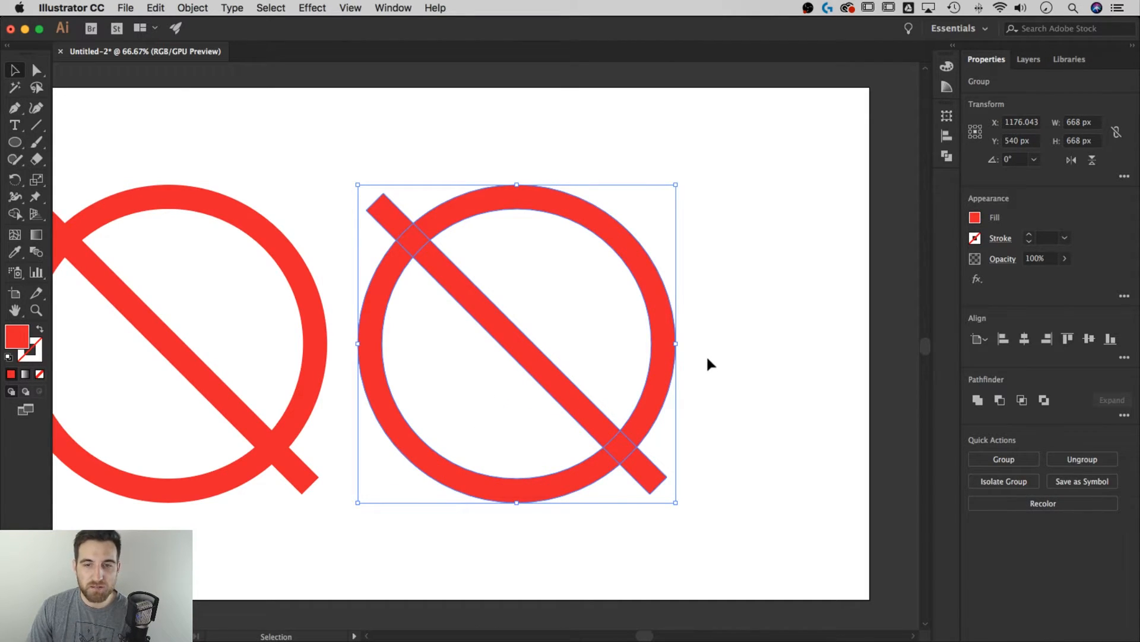
mouse_move(398, 184)
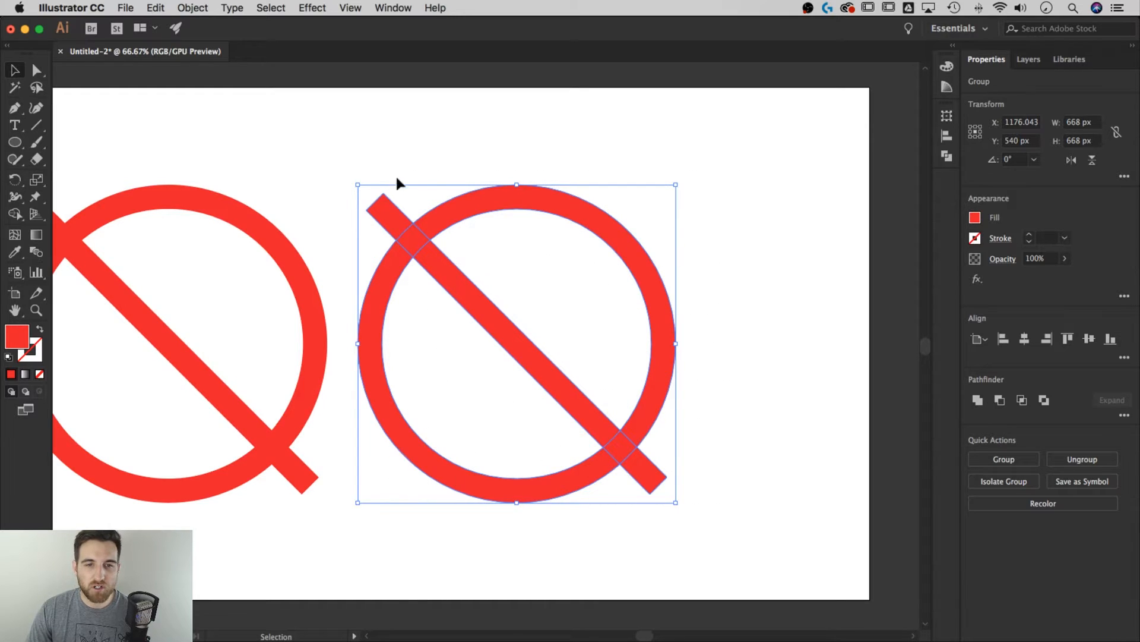
mouse_move(791, 266)
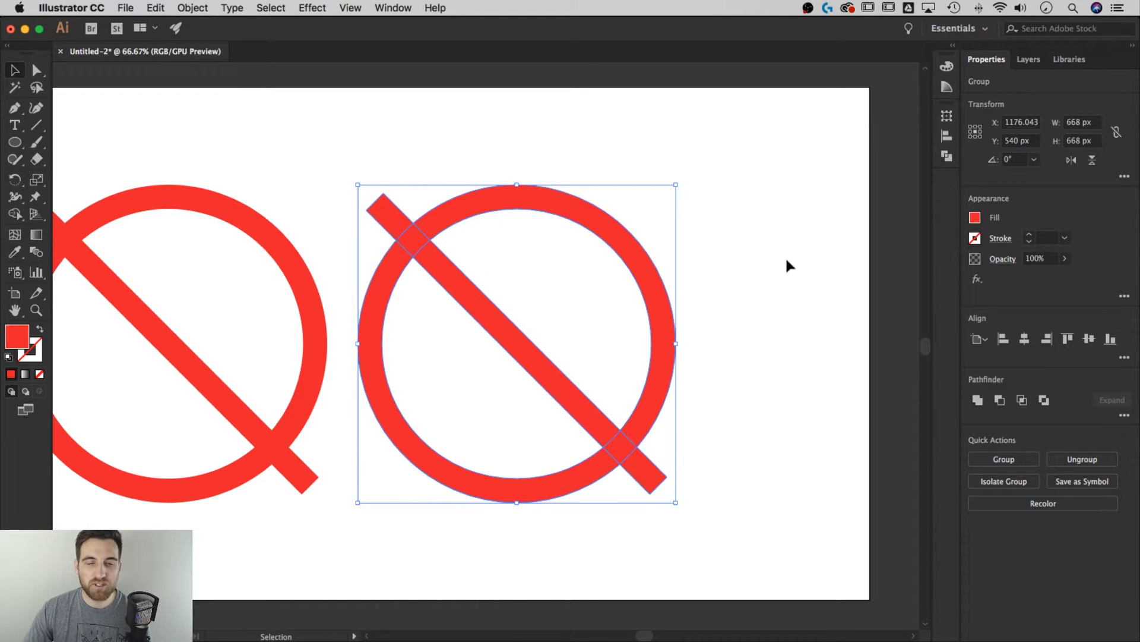
mouse_move(426, 261)
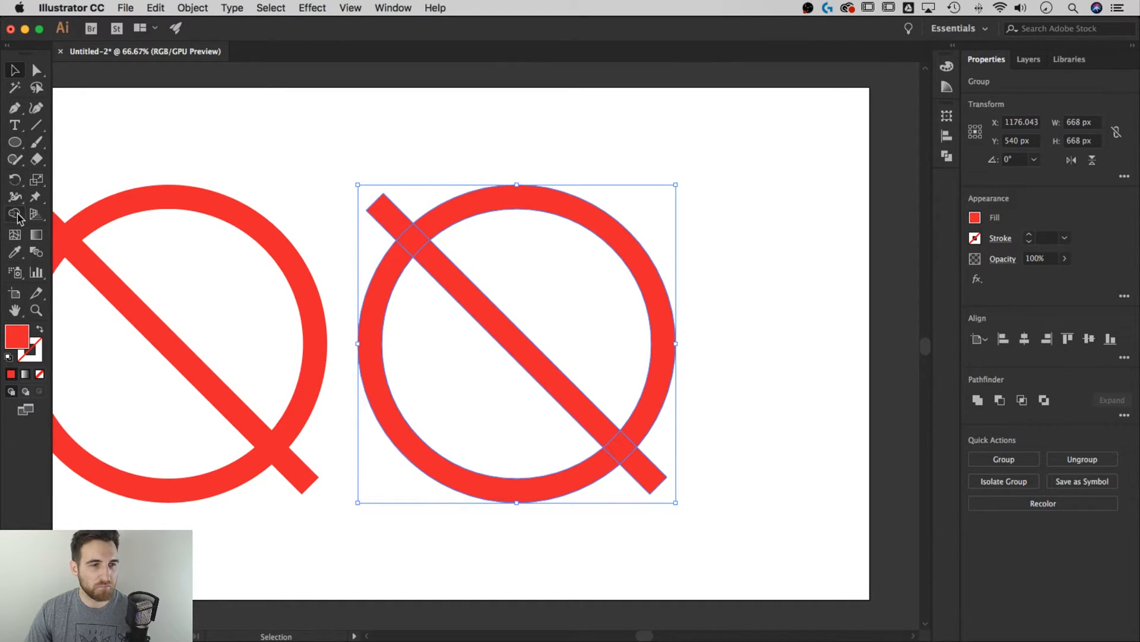
left_click(15, 213)
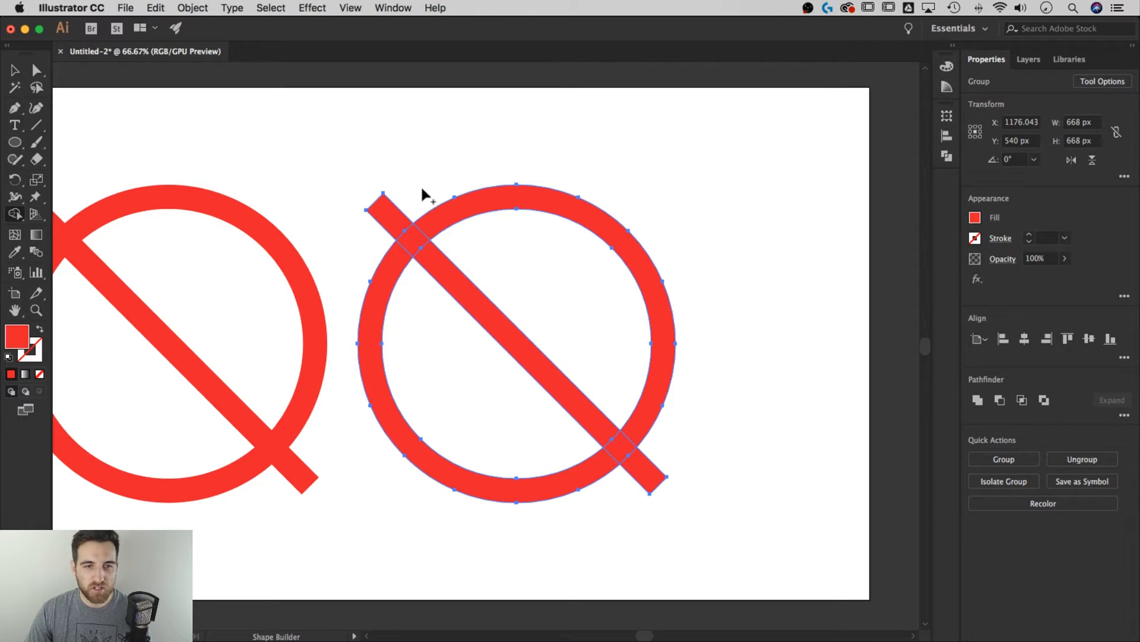
mouse_move(446, 154)
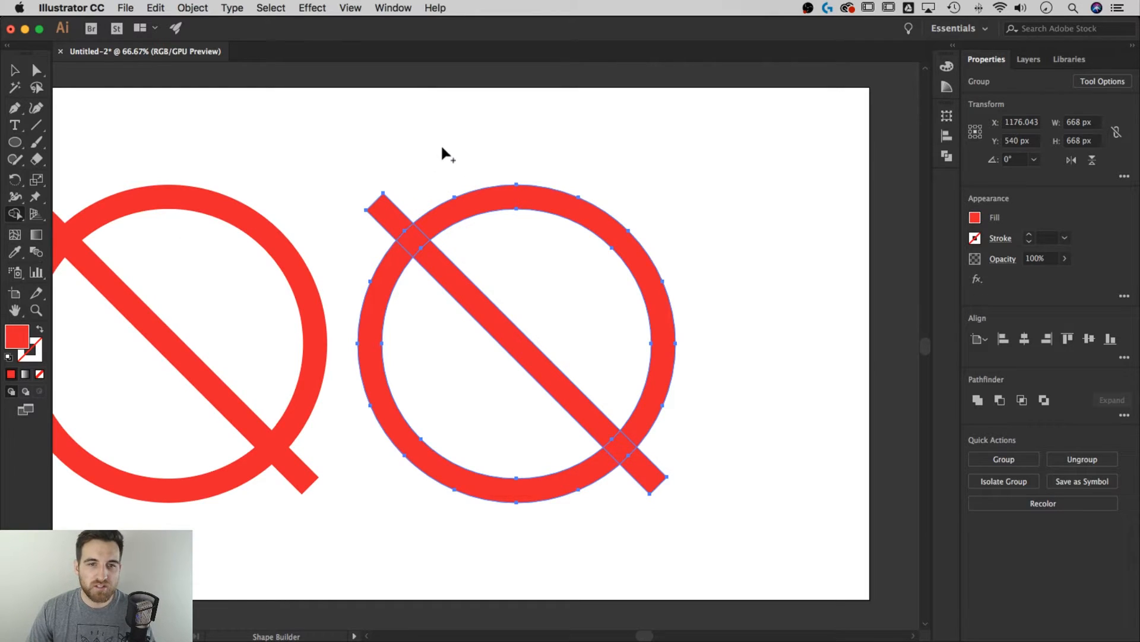
mouse_move(436, 158)
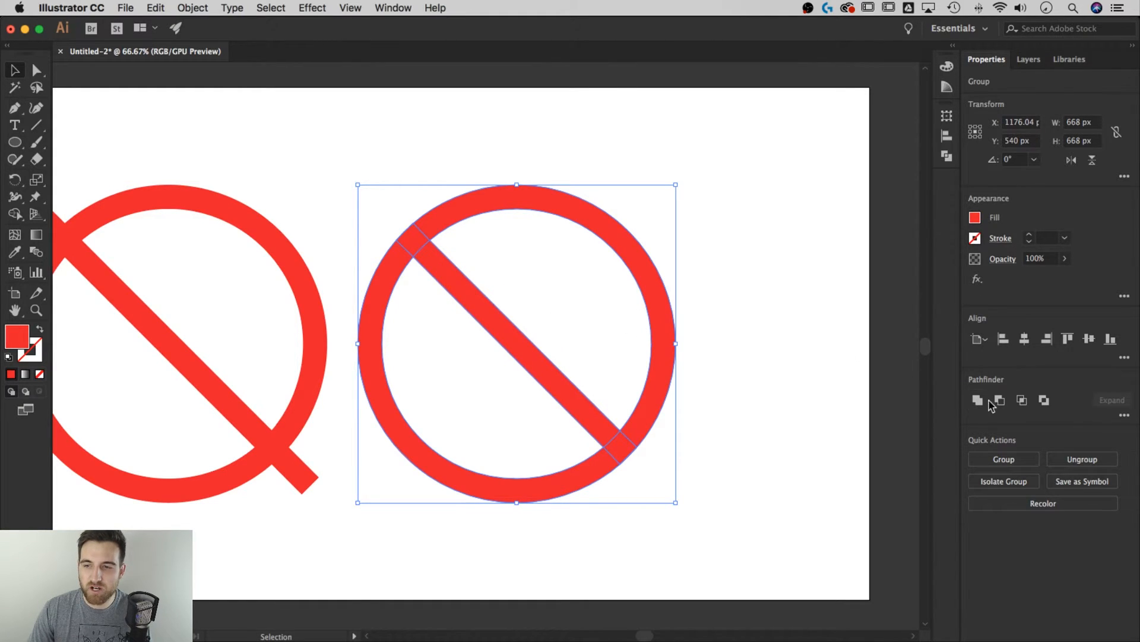
mouse_move(800, 267)
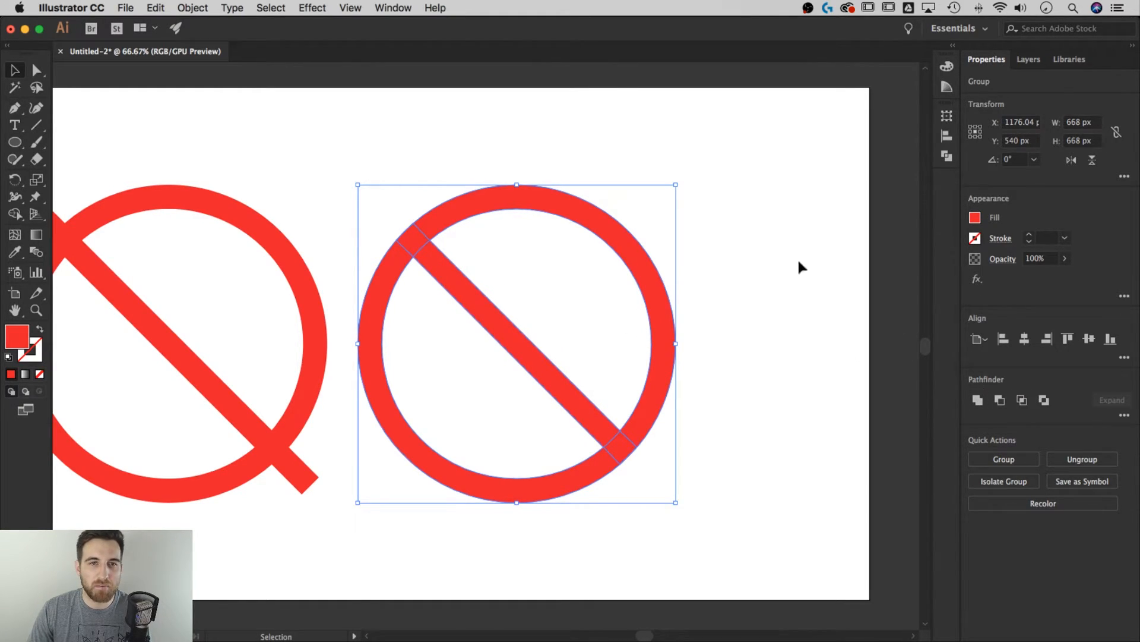
Step: Unite the right ring and bar into one compound shape via Pathfinder
left_click(393, 9)
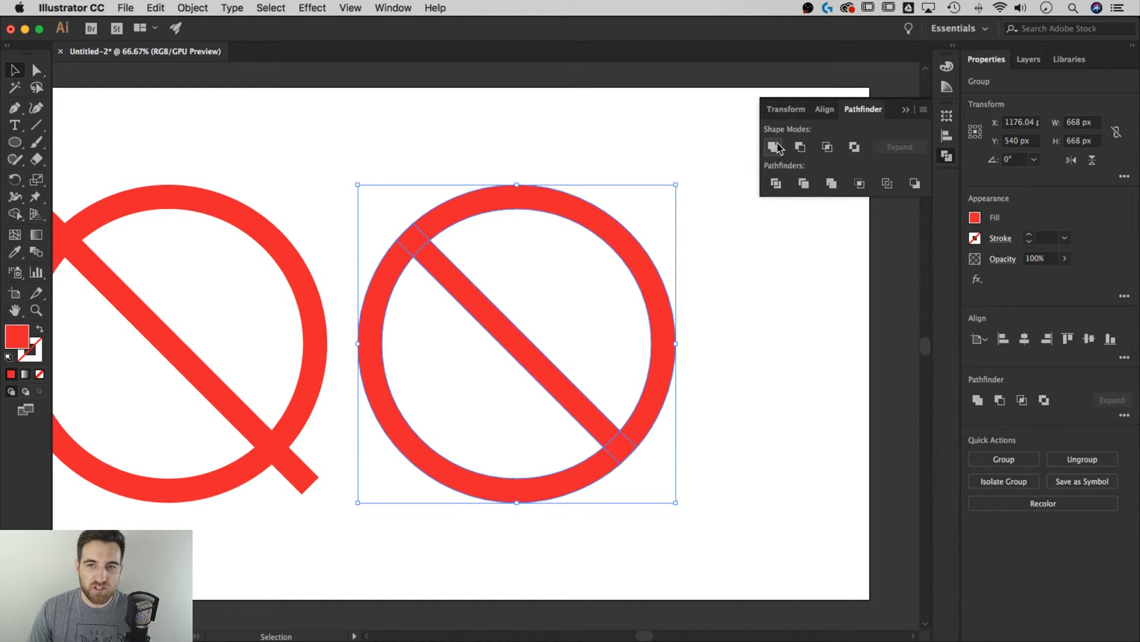
left_click(774, 147)
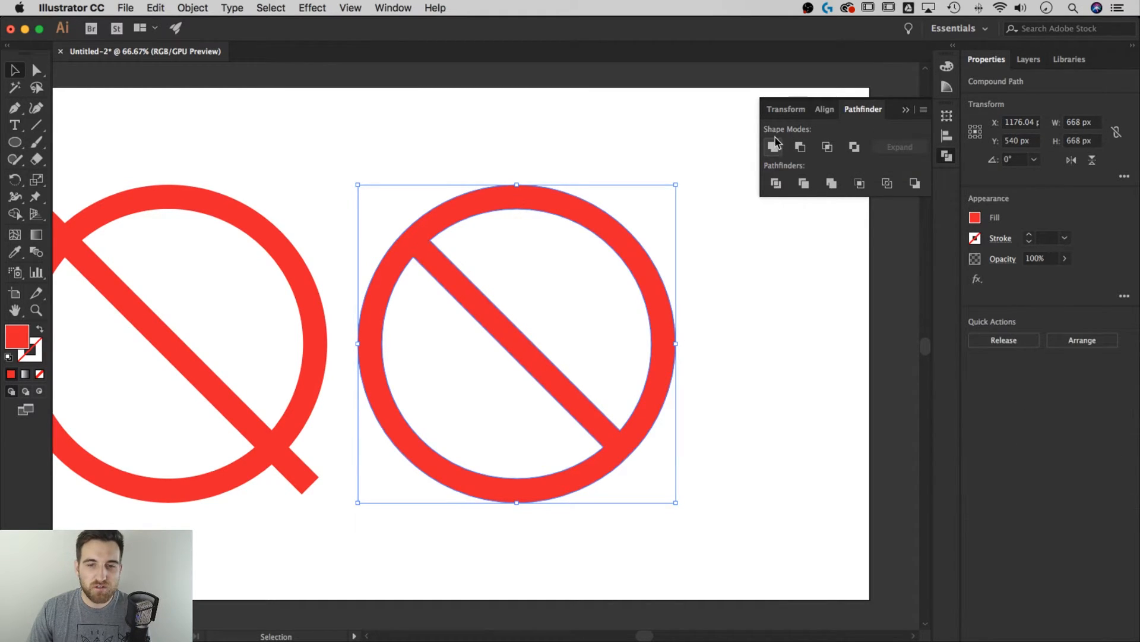
mouse_move(418, 233)
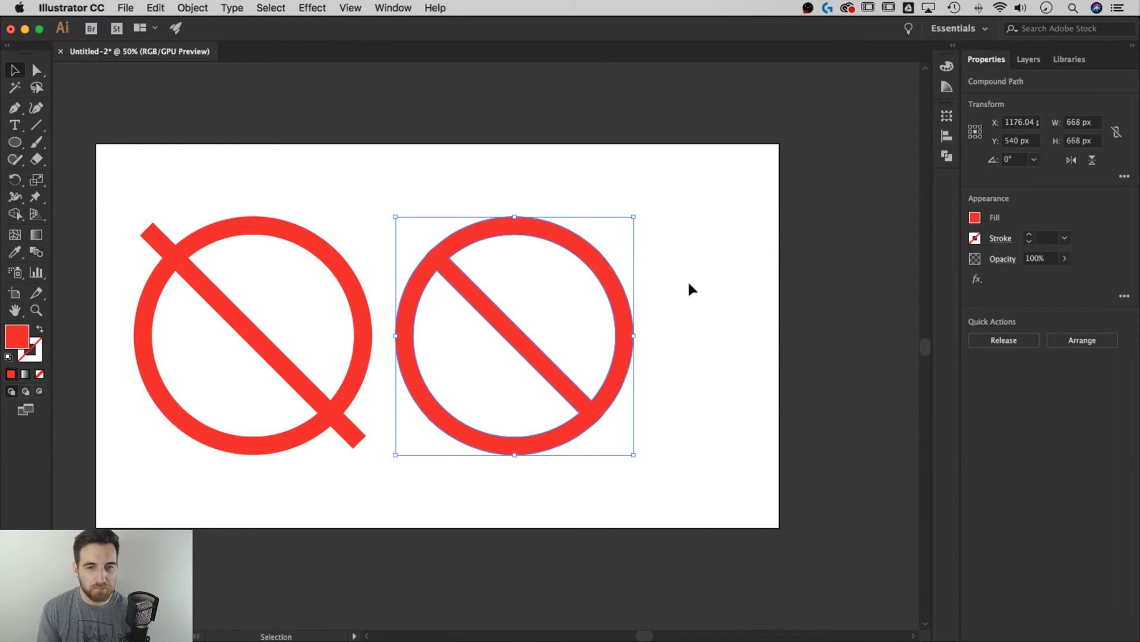
mouse_move(663, 284)
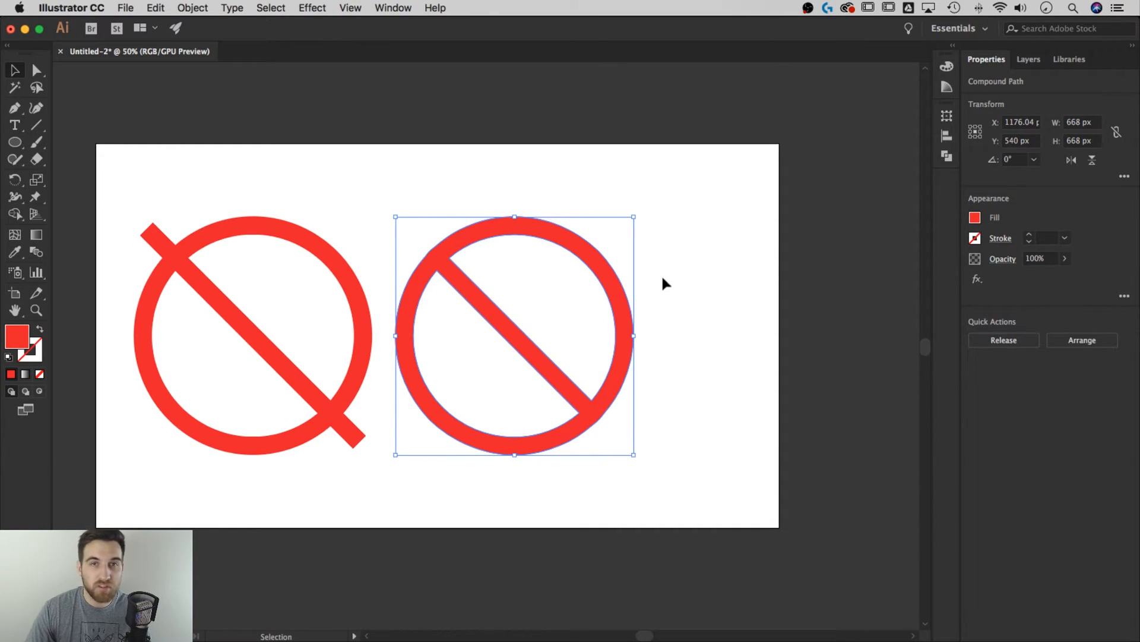
mouse_move(593, 260)
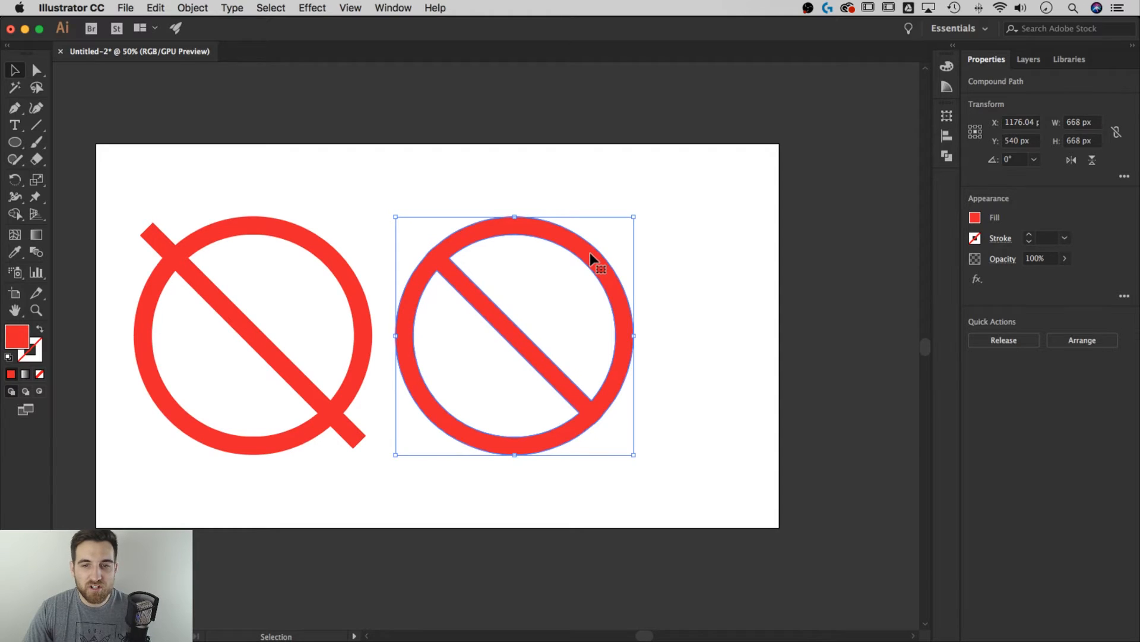
mouse_move(590, 264)
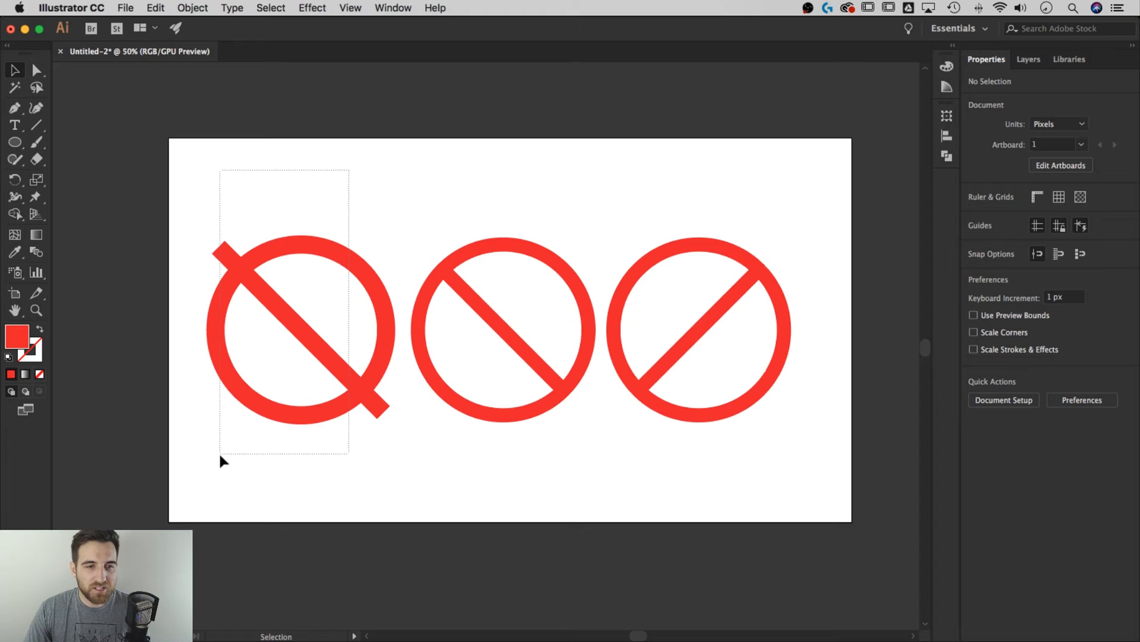
Step: Reduce the left symbol's stroke weight to 25 pt, then deselect to compare the three
left_click(300, 329)
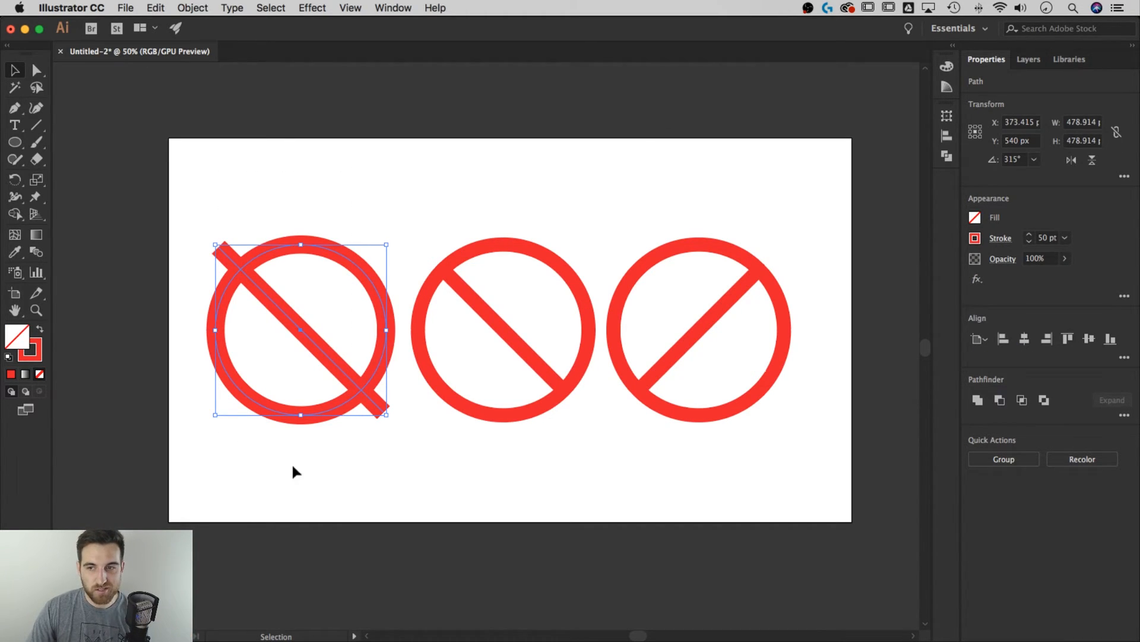
mouse_move(713, 456)
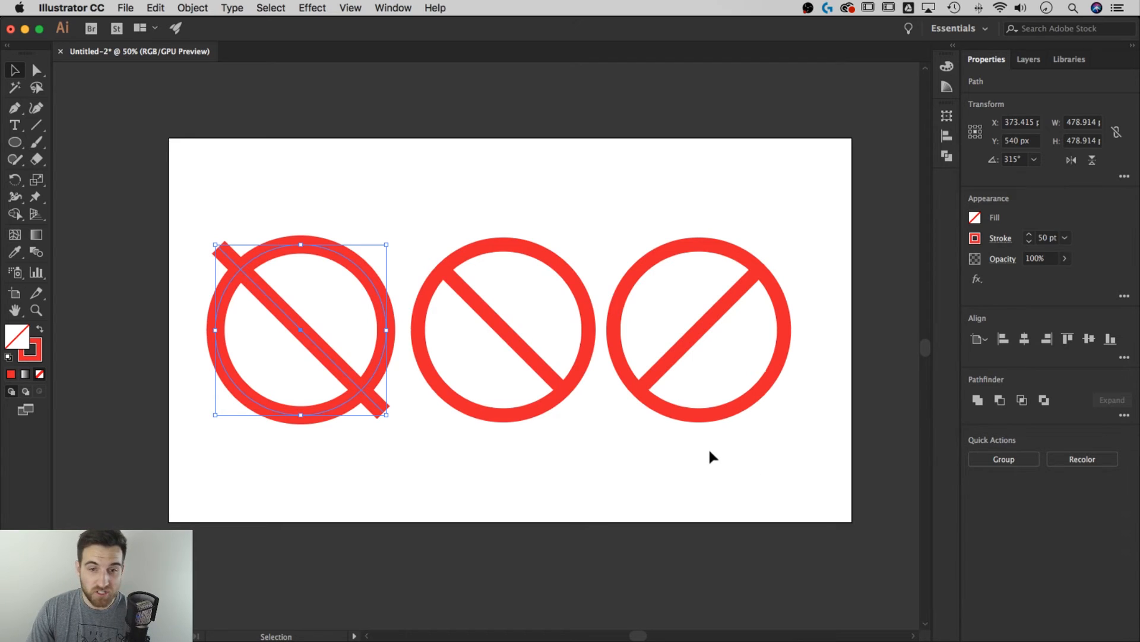
mouse_move(542, 320)
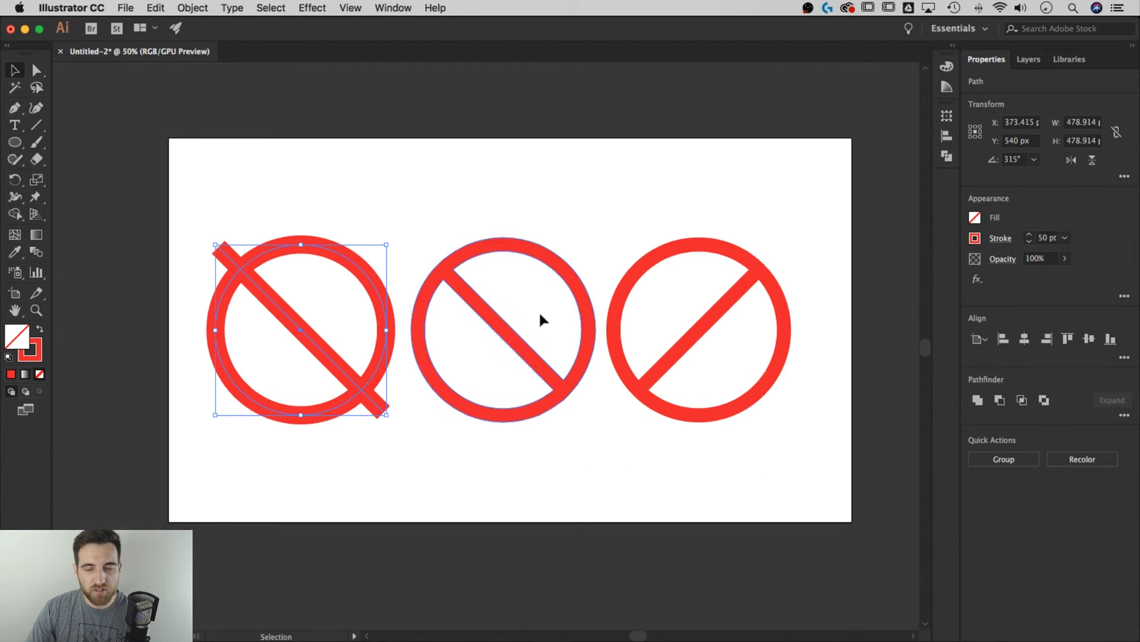
triple_click(1048, 238)
type("25")
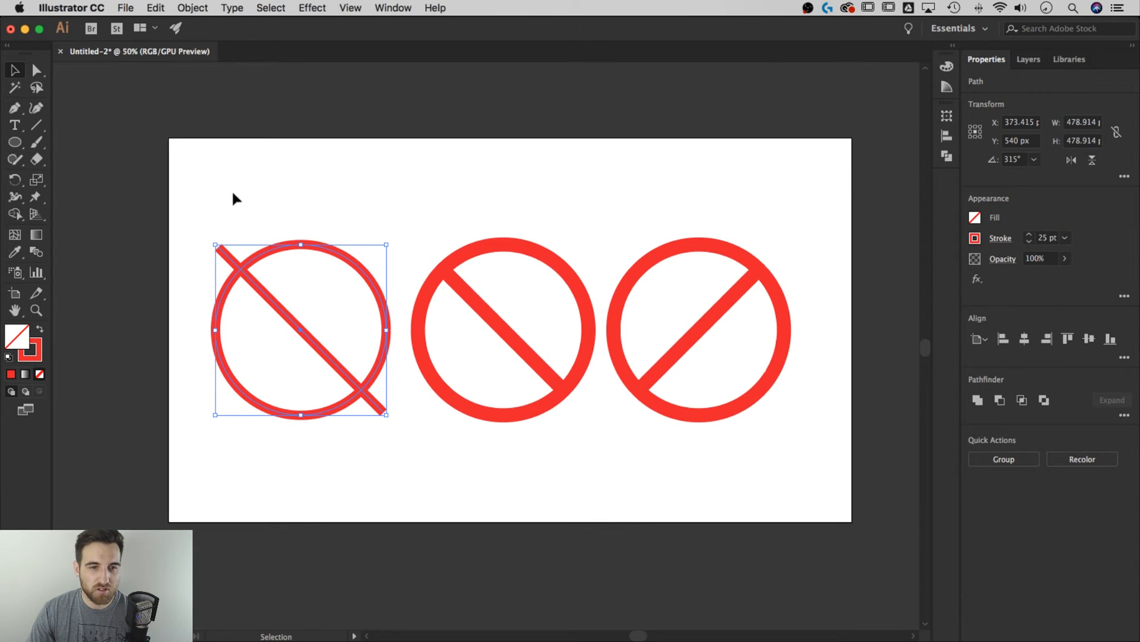
mouse_move(323, 254)
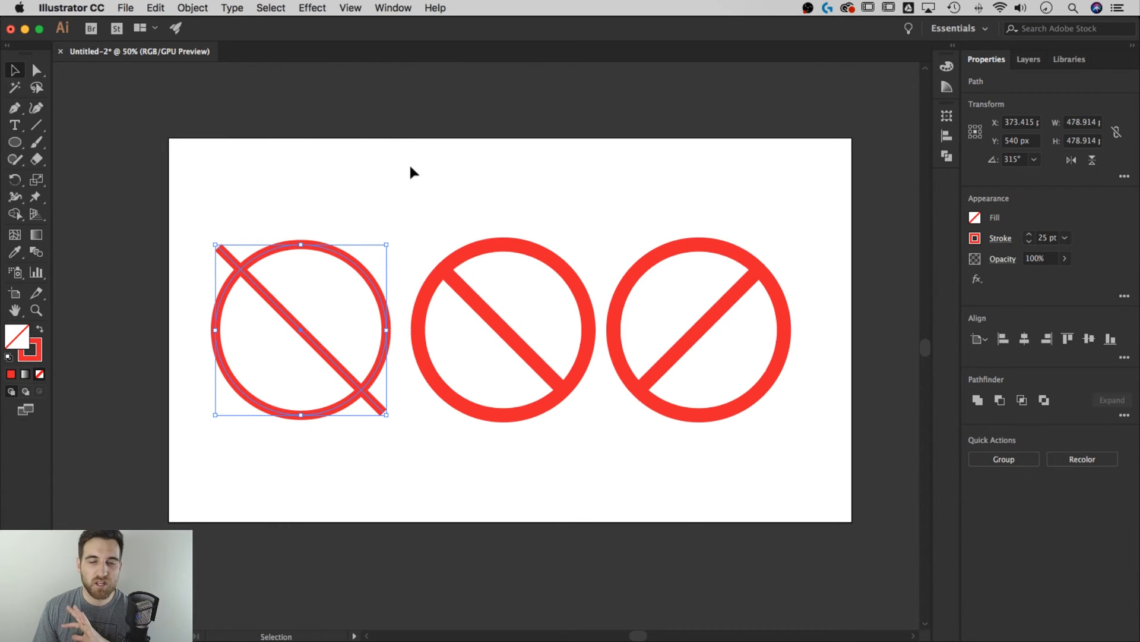
mouse_move(507, 204)
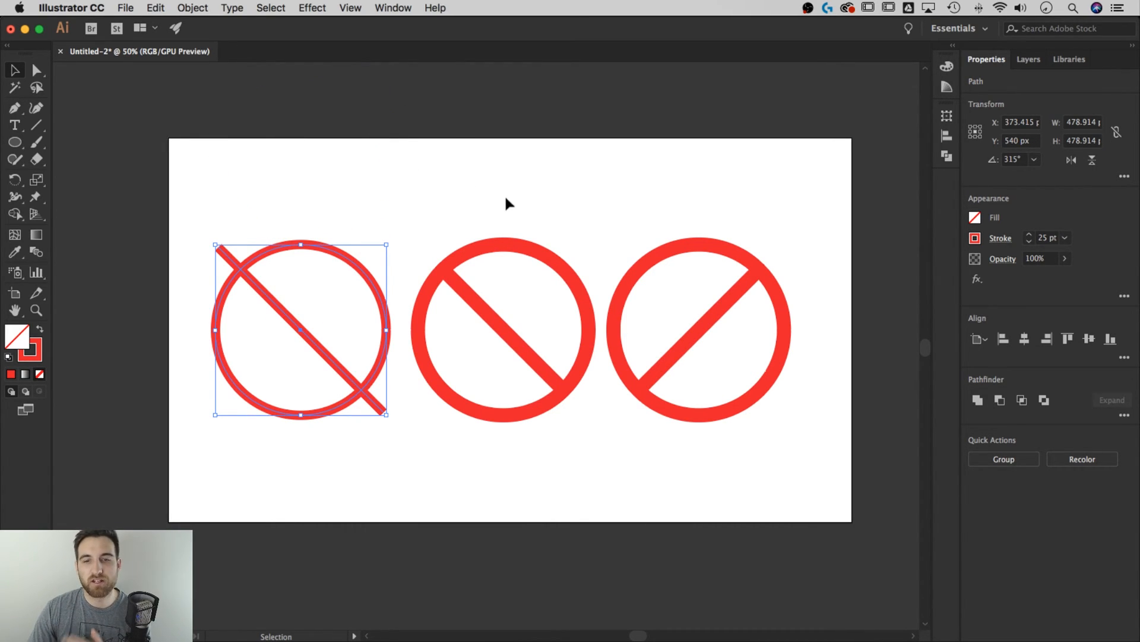
mouse_move(317, 193)
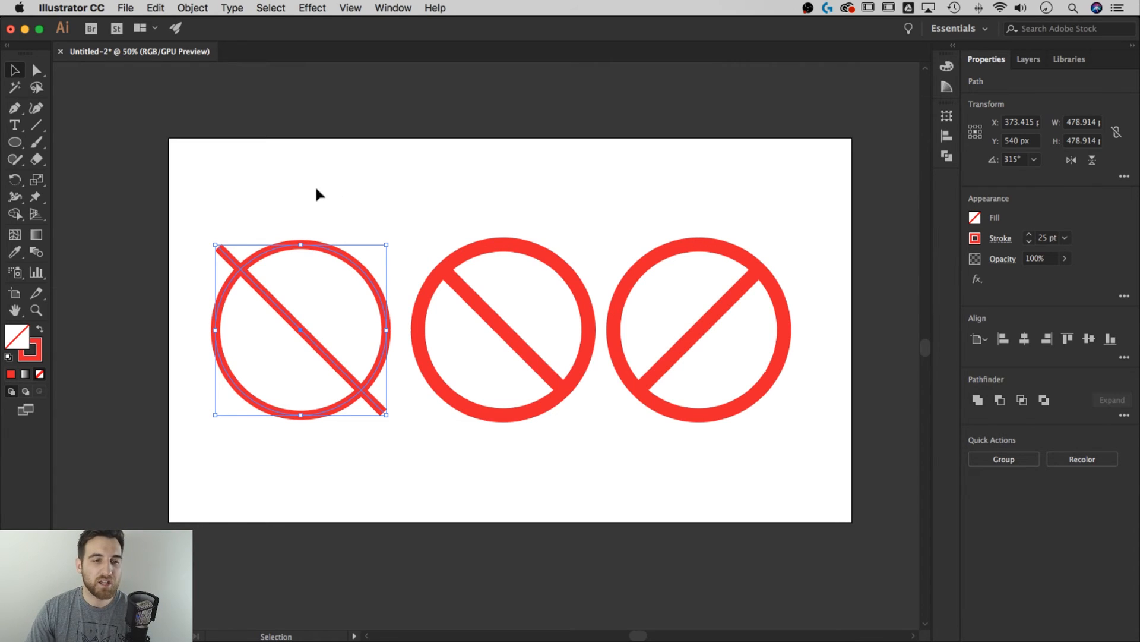
left_click(585, 220)
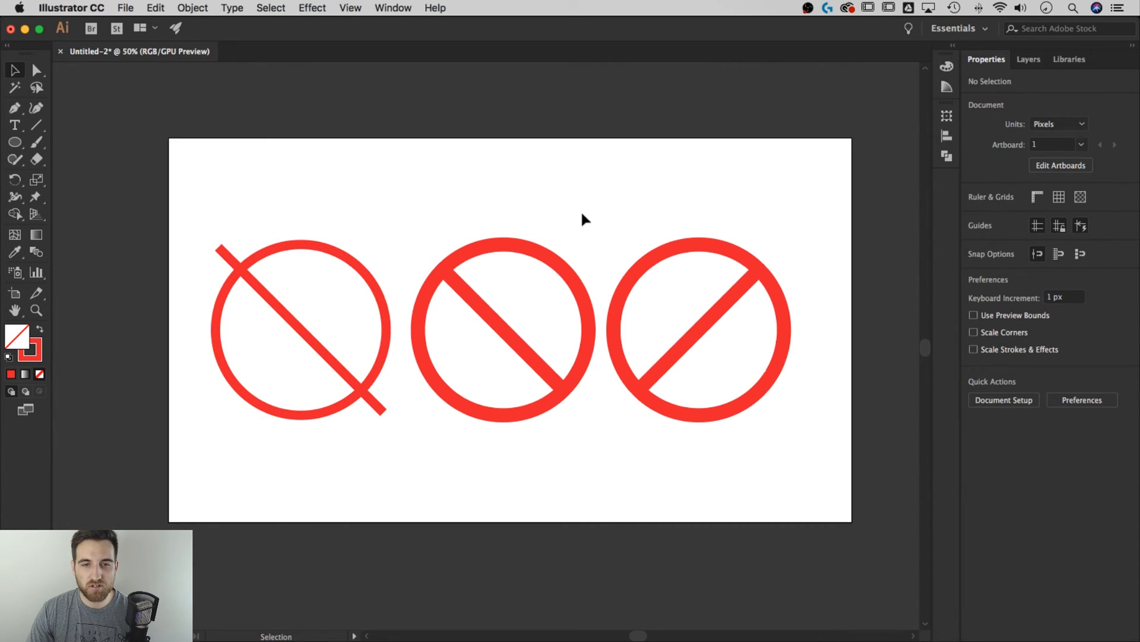